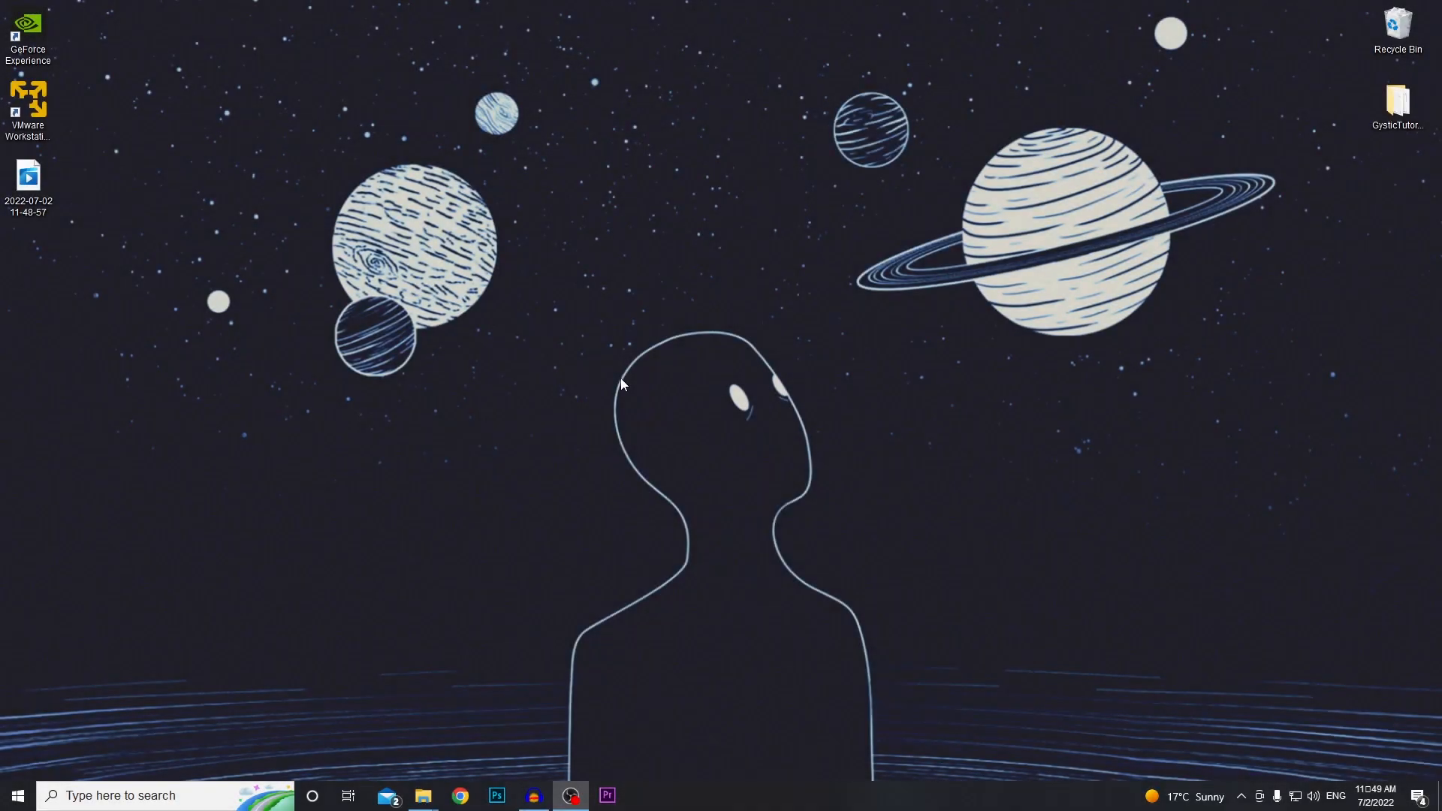
{"action": "mouse_move", "coordinate": [1147, 592]}
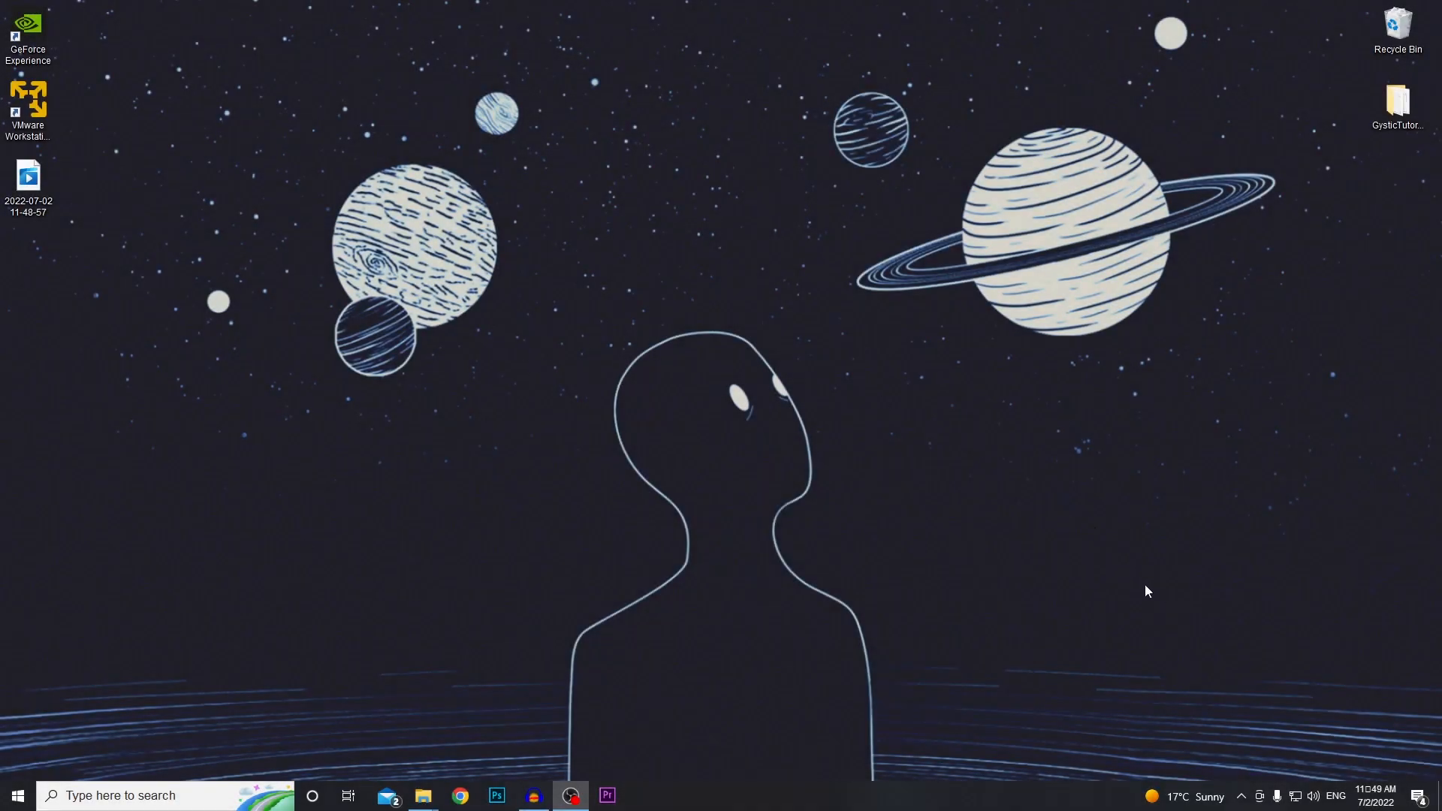
{"action": "mouse_move", "coordinate": [341, 218]}
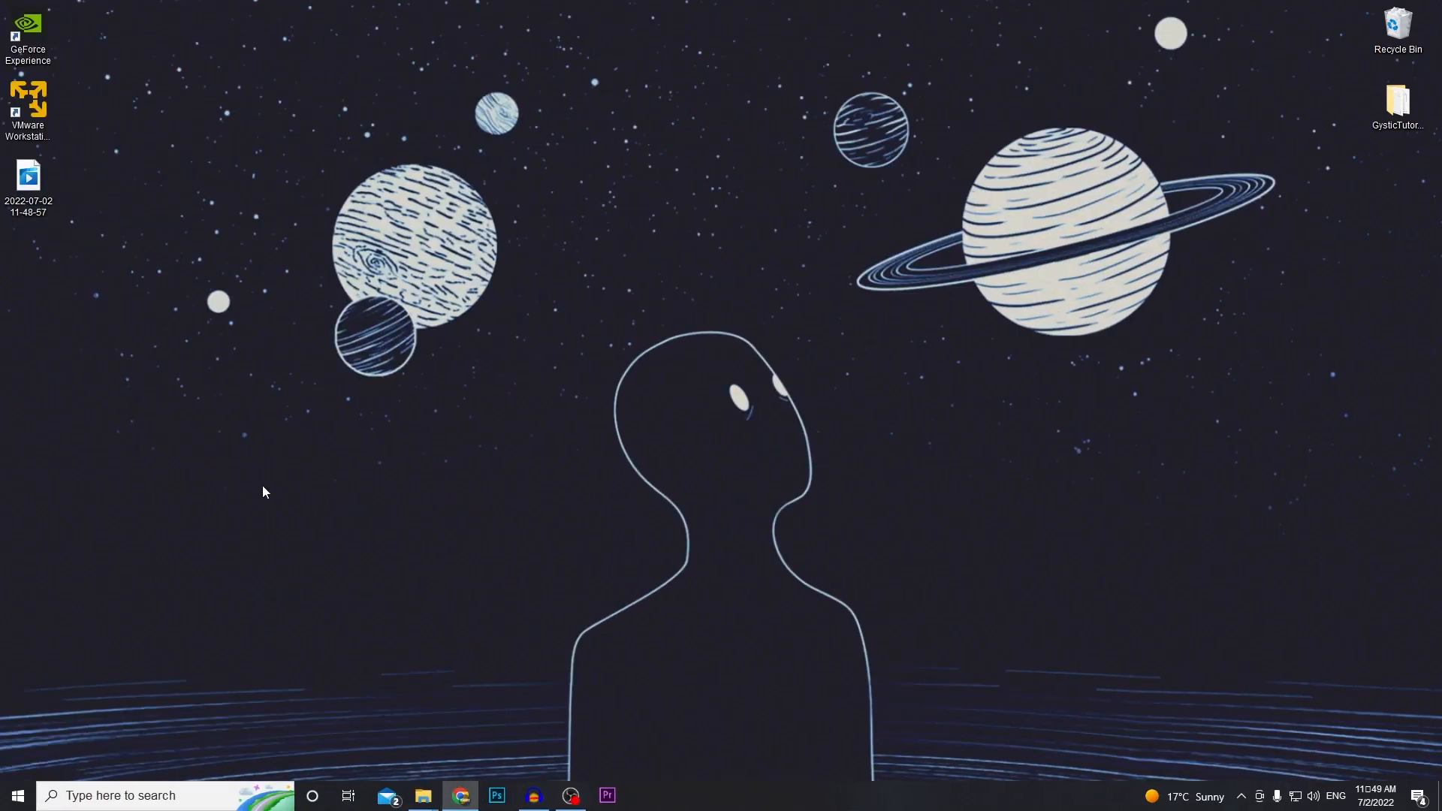
{"action": "left_click", "coordinate": [460, 796]}
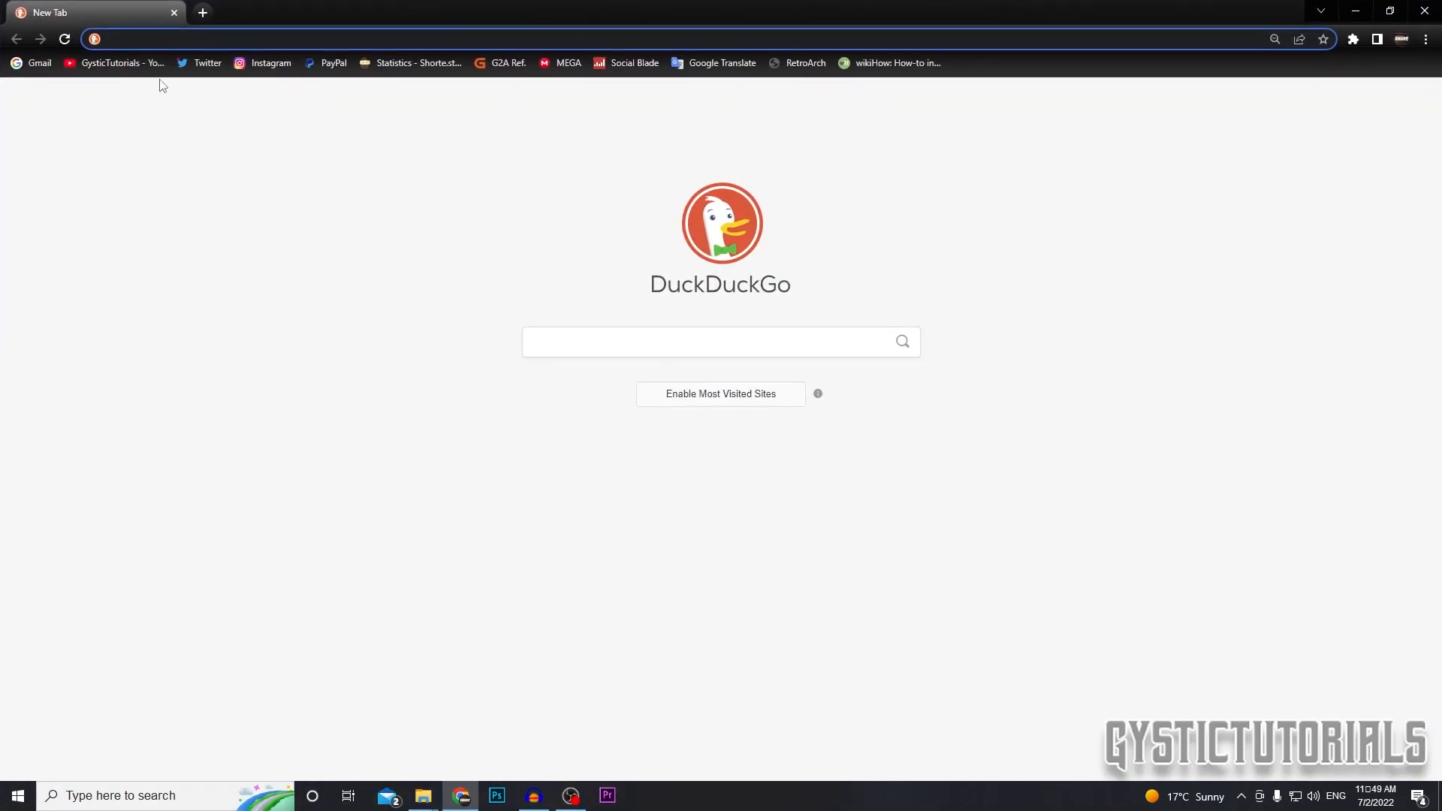
{"action": "type", "text": "https://account.mojang.com/login"}
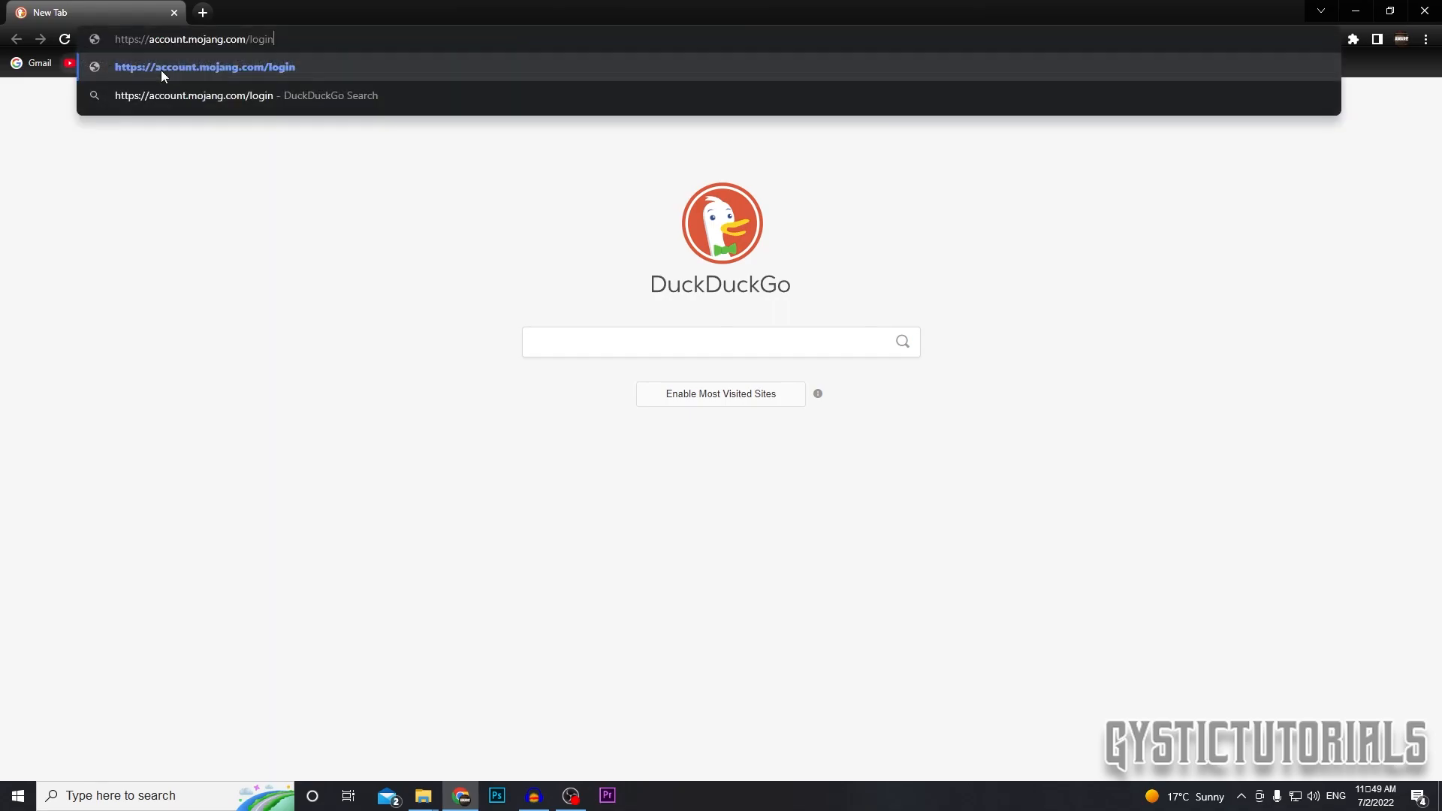
{"action": "mouse_move", "coordinate": [206, 9]}
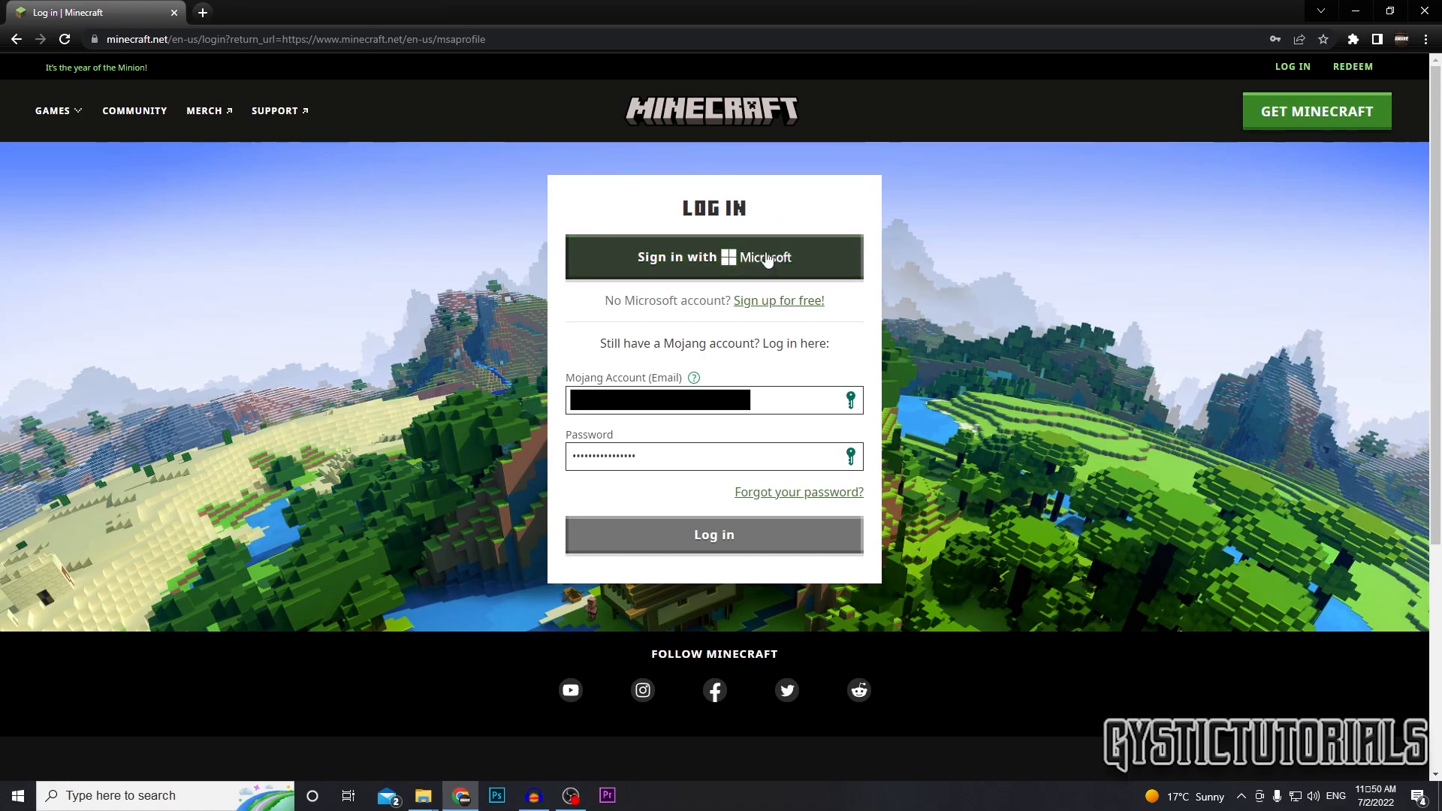
Log in, go to GET MINECRAFT and expand the Java Edition system requirements
{"action": "left_click", "coordinate": [712, 535]}
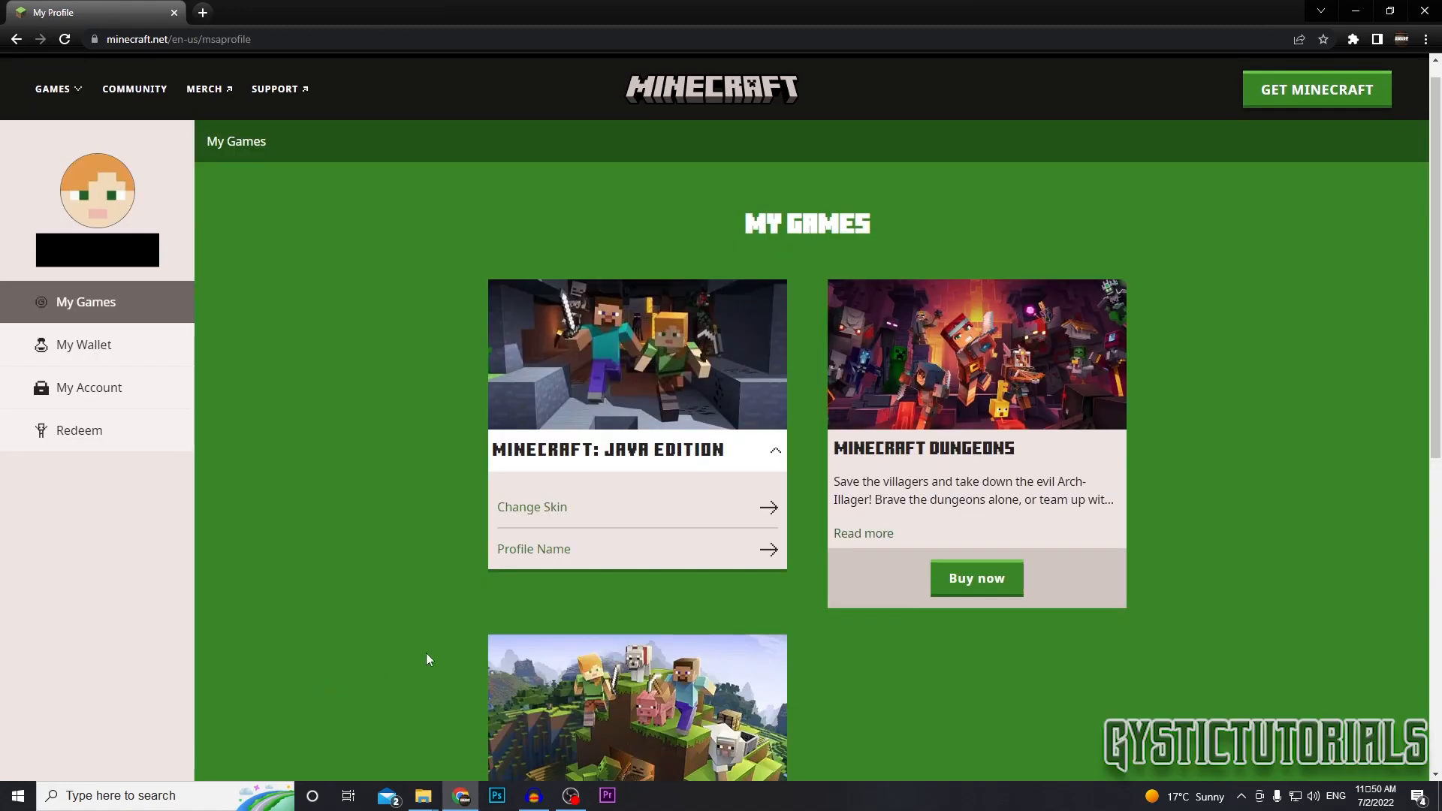
{"action": "mouse_move", "coordinate": [821, 234]}
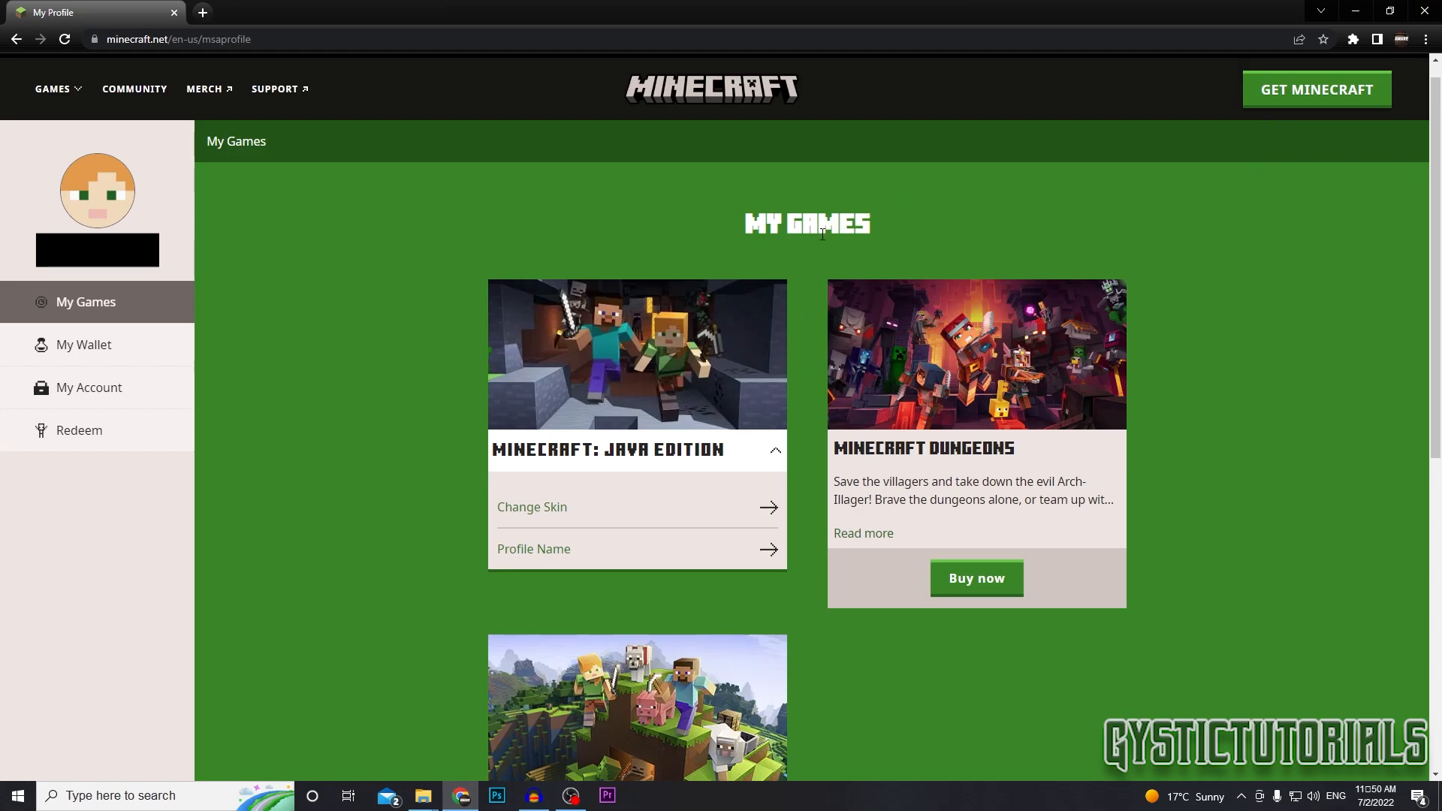
{"action": "mouse_move", "coordinate": [1317, 88]}
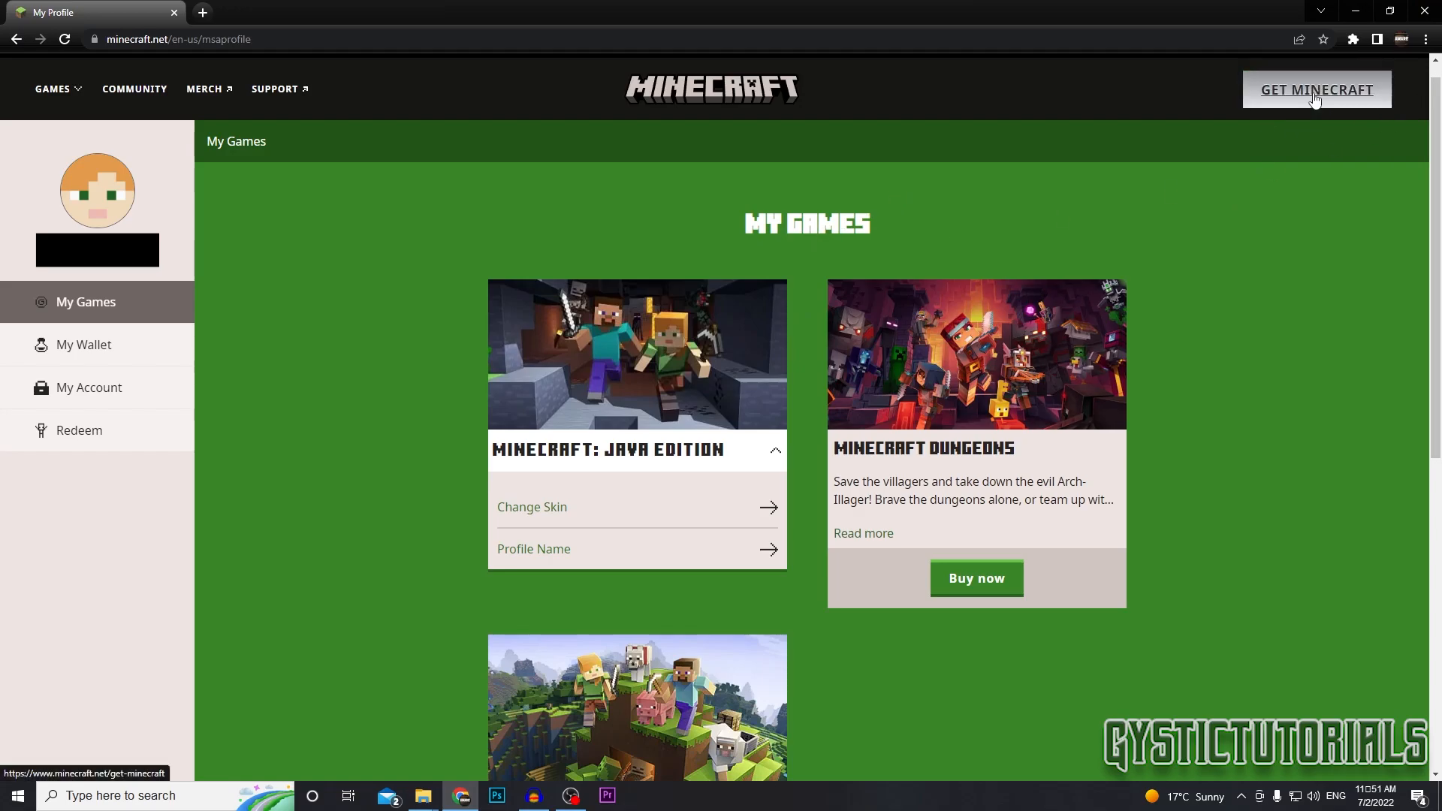
{"action": "left_click", "coordinate": [1317, 88]}
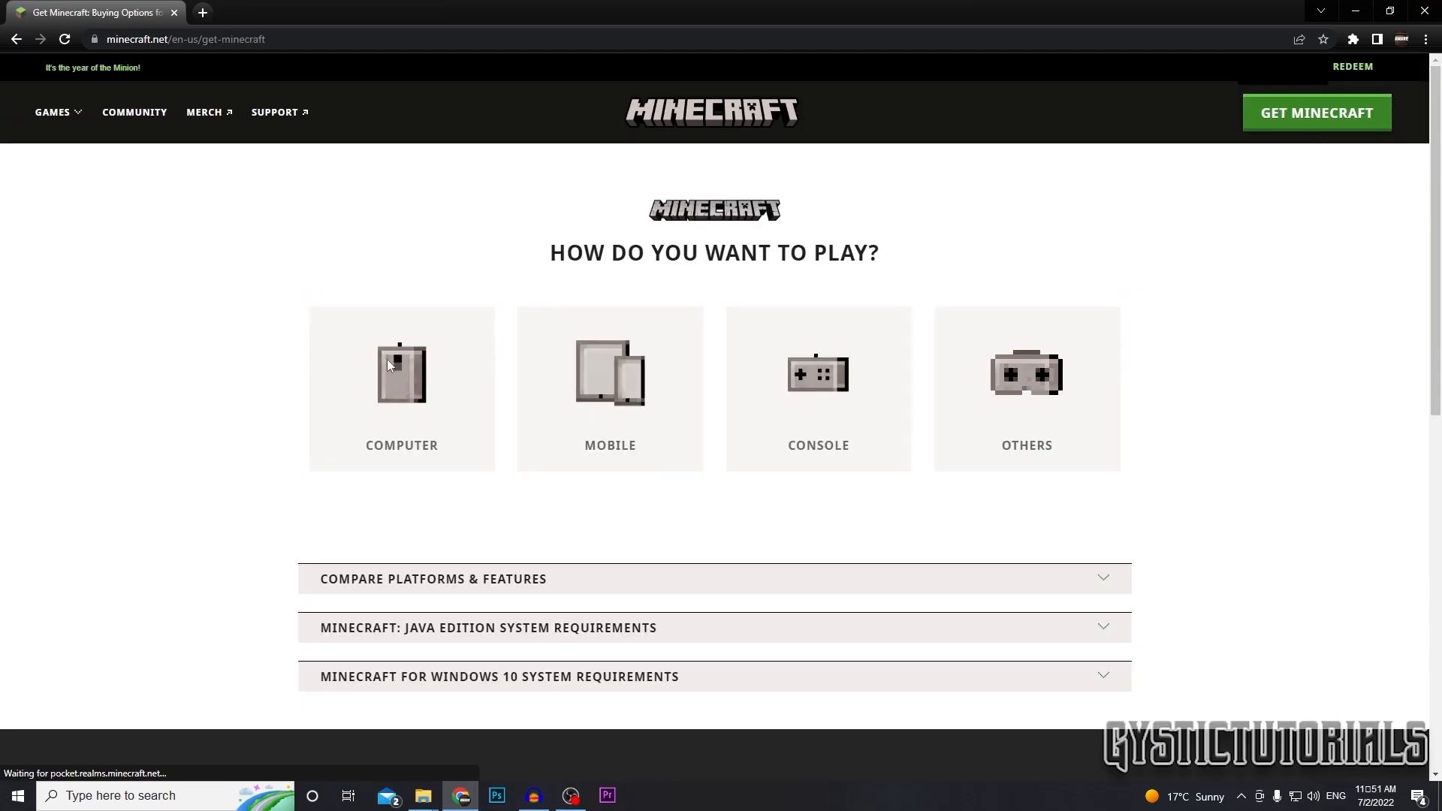
{"action": "left_click", "coordinate": [487, 628]}
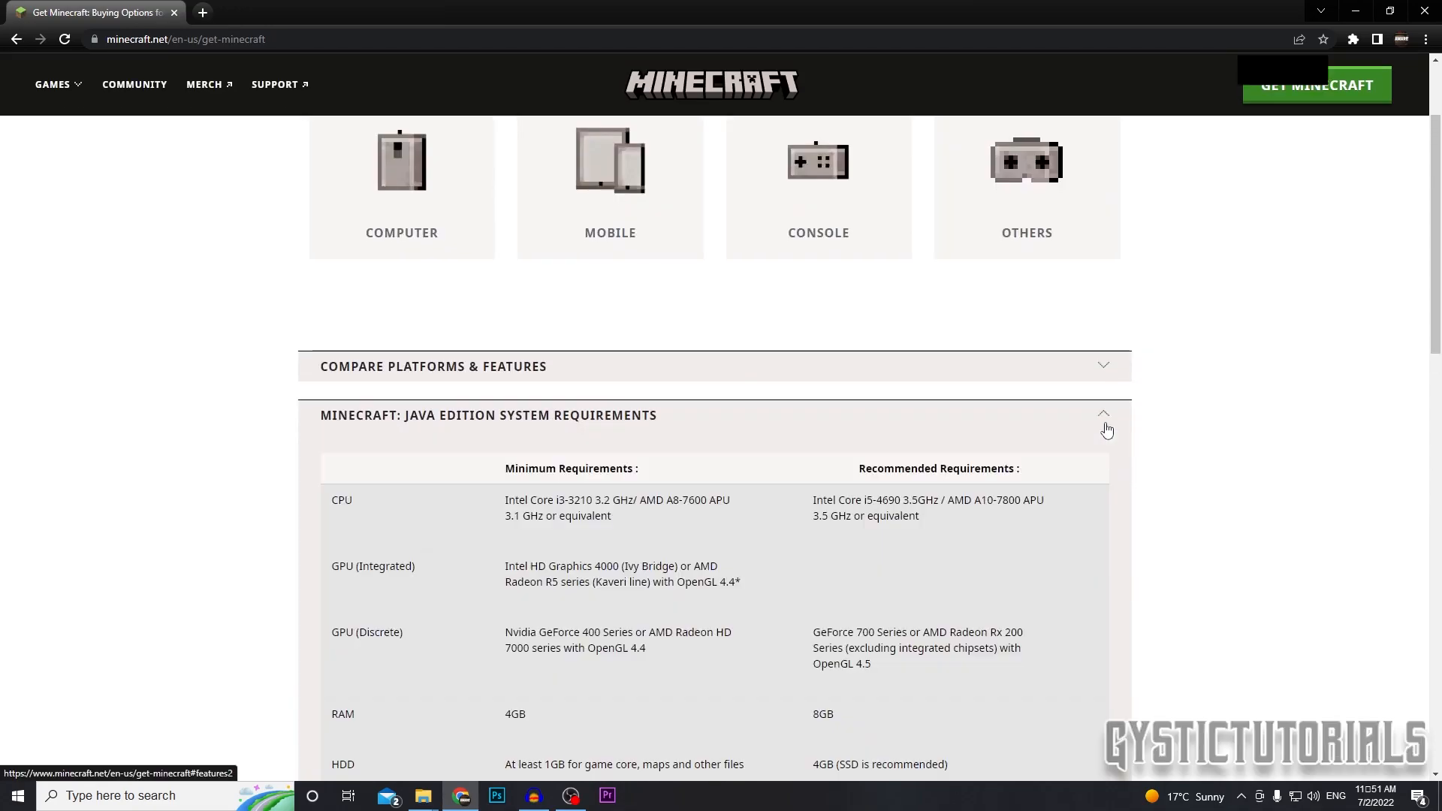
{"action": "scroll", "scroll_direction": "down", "scroll_amount": 3}
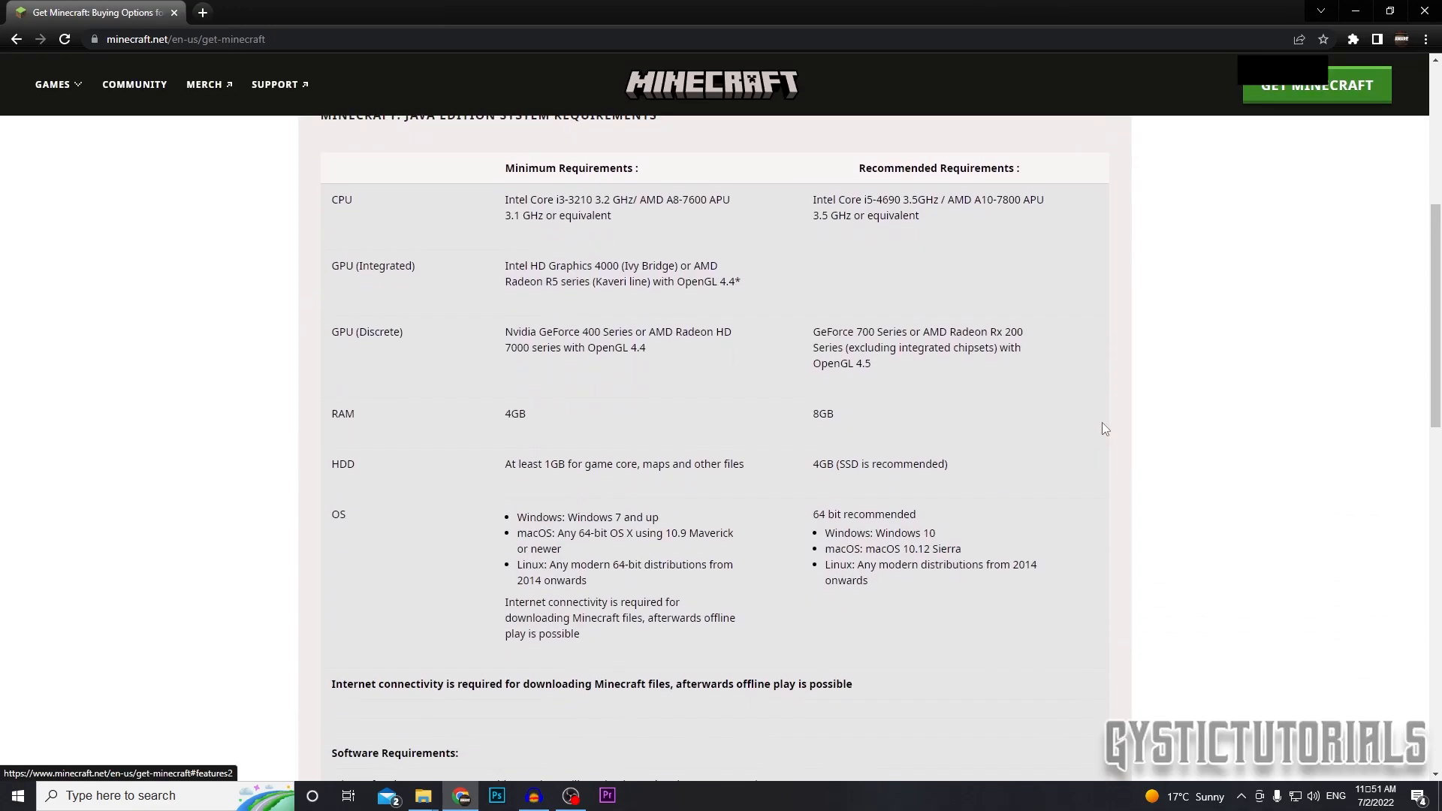
{"action": "scroll", "scroll_direction": "down", "scroll_amount": 3}
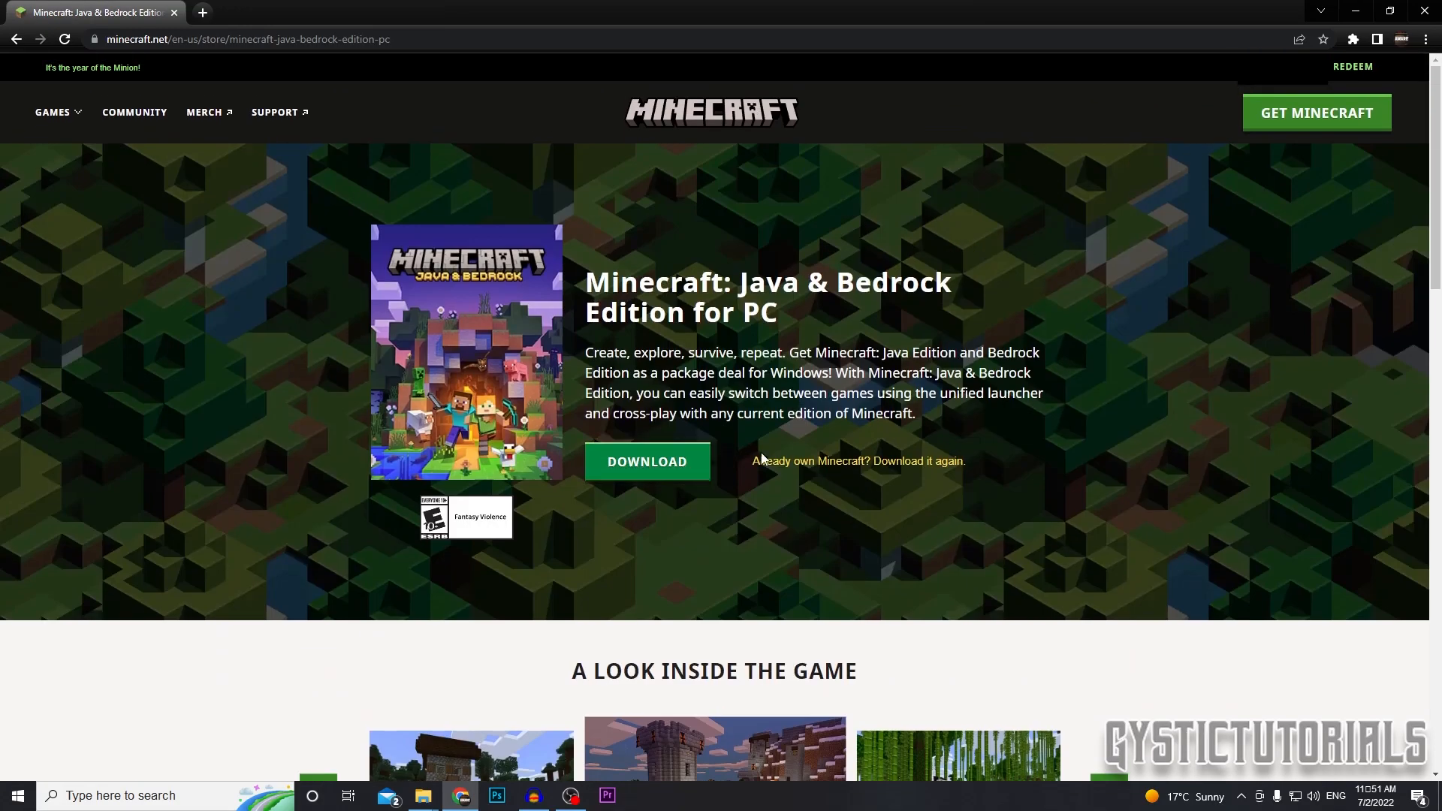
{"action": "mouse_move", "coordinate": [534, 468]}
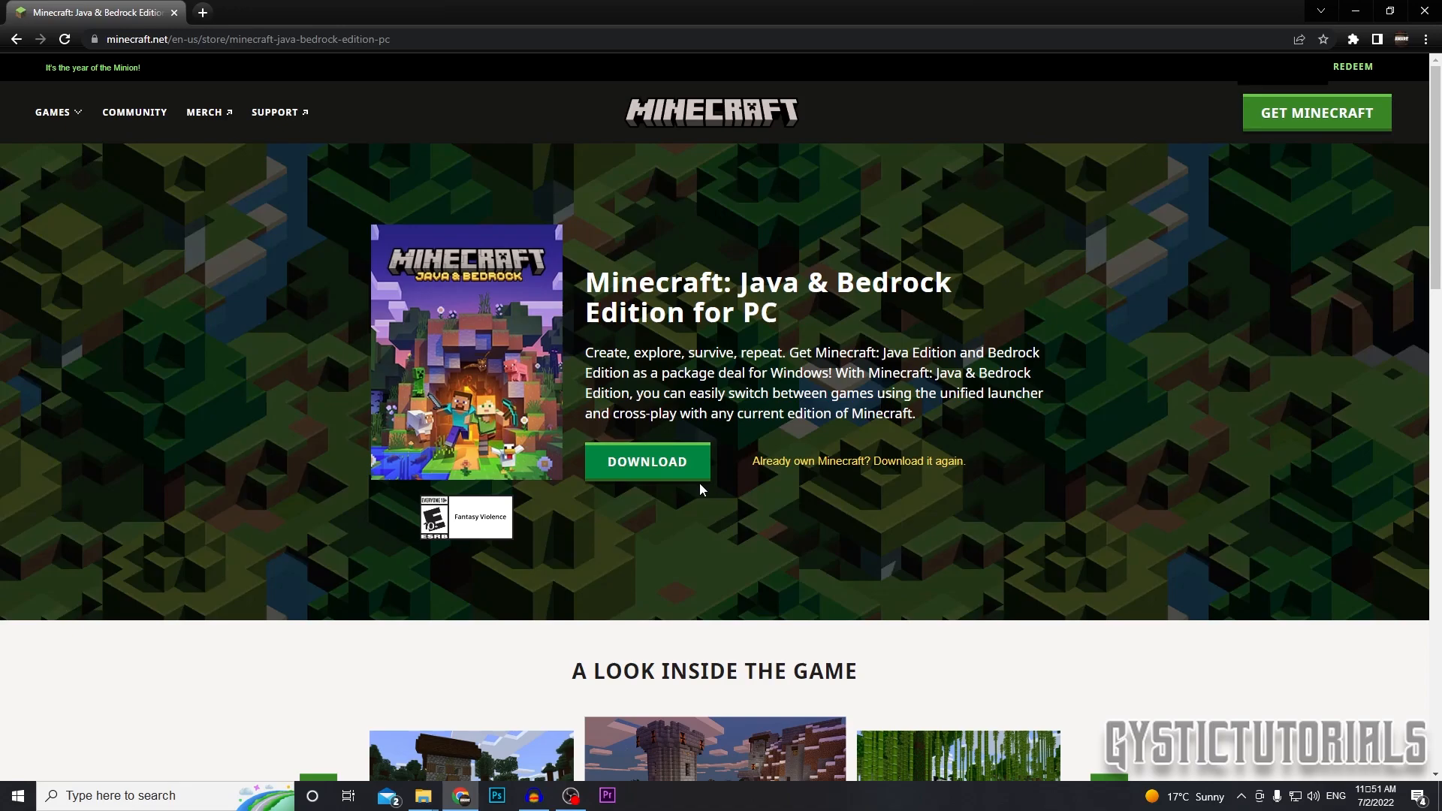
{"action": "mouse_move", "coordinate": [697, 490]}
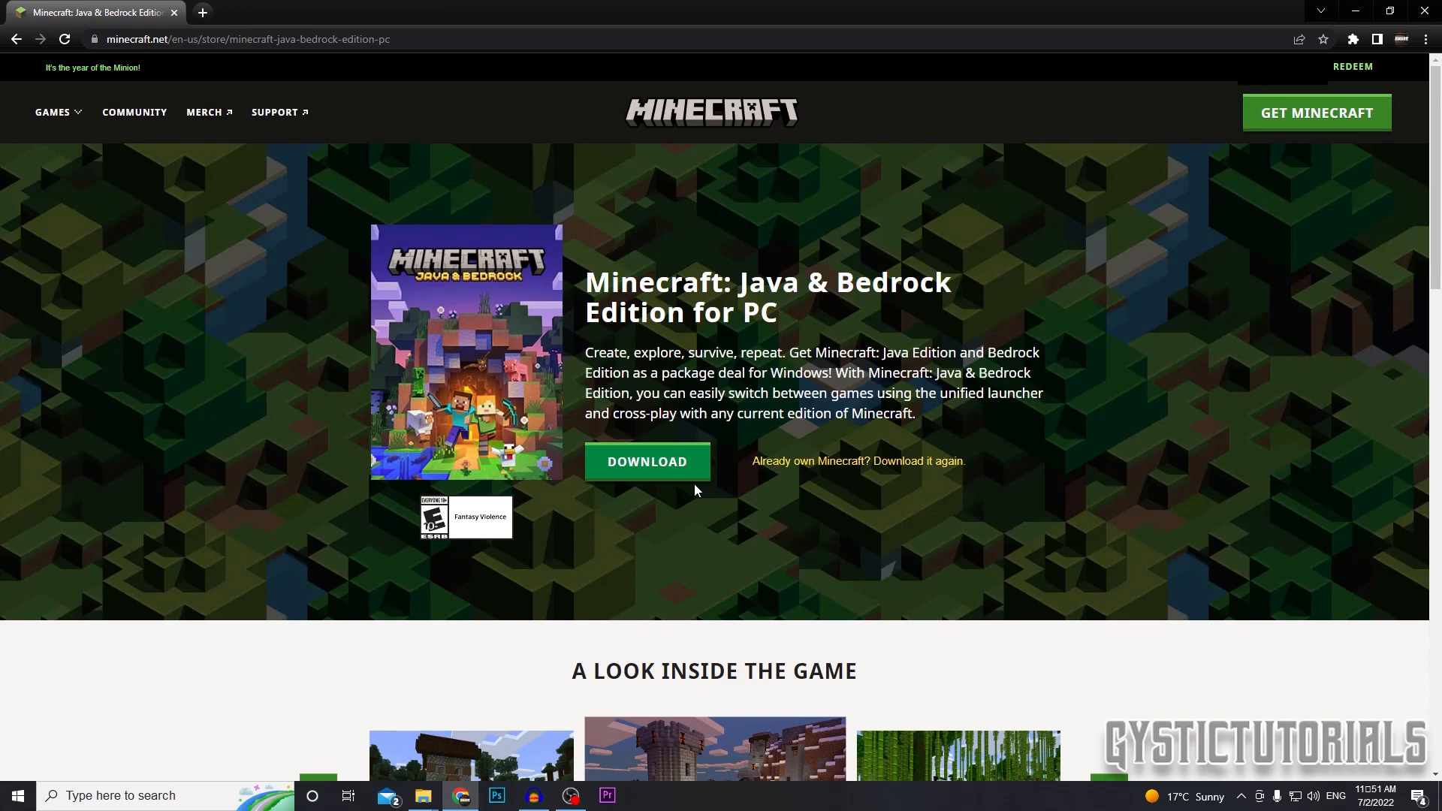
{"action": "mouse_move", "coordinate": [711, 499]}
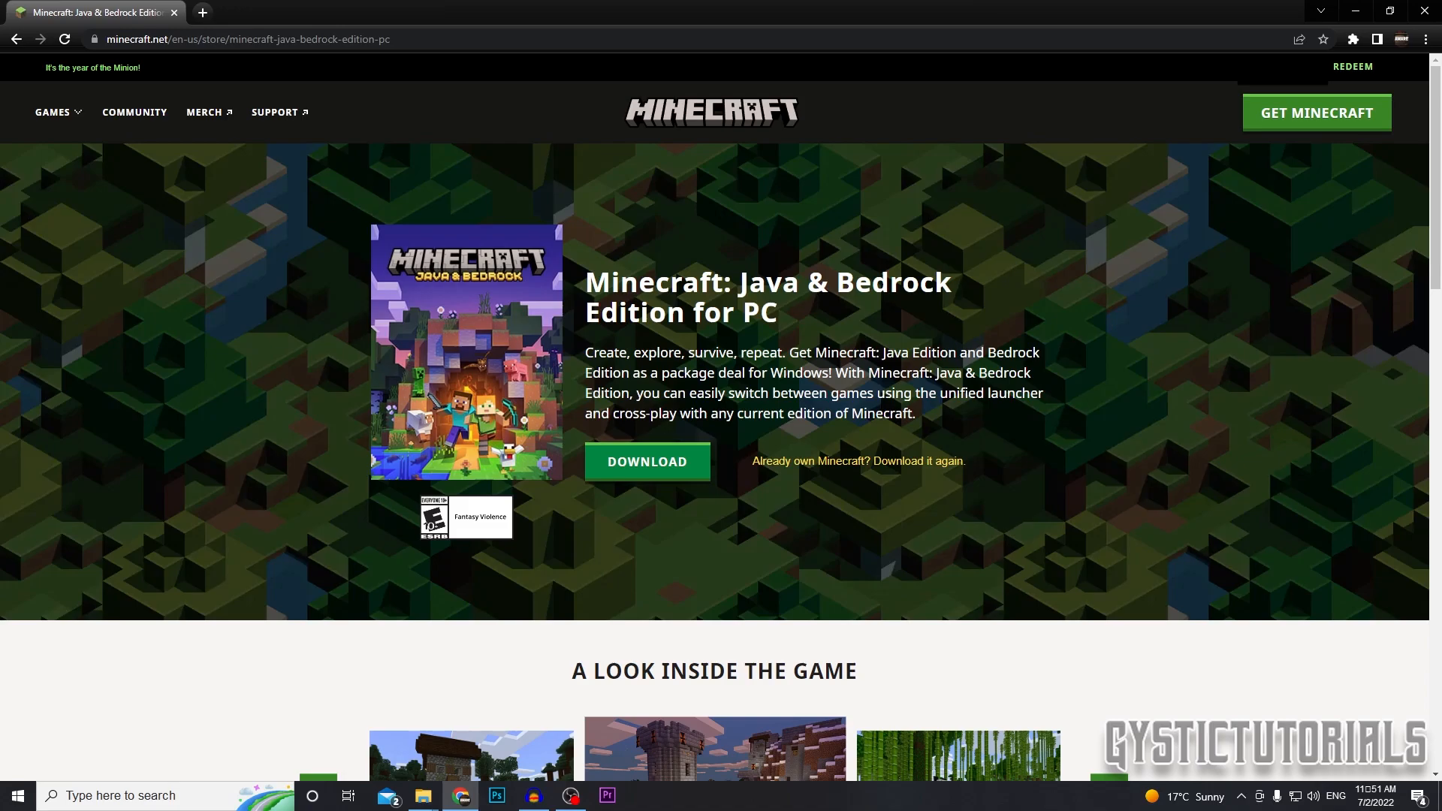
{"action": "mouse_move", "coordinate": [463, 488]}
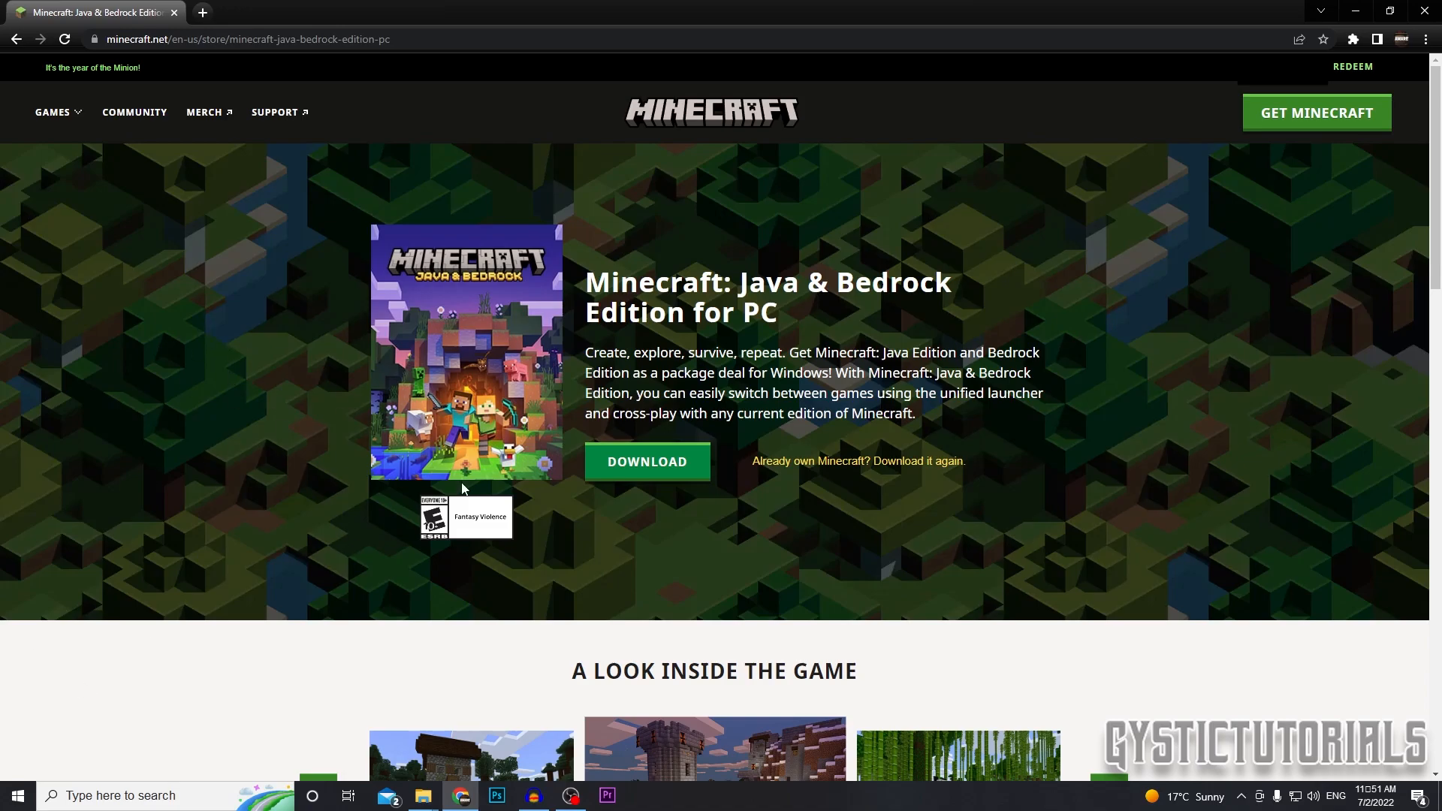
{"action": "mouse_move", "coordinate": [493, 391]}
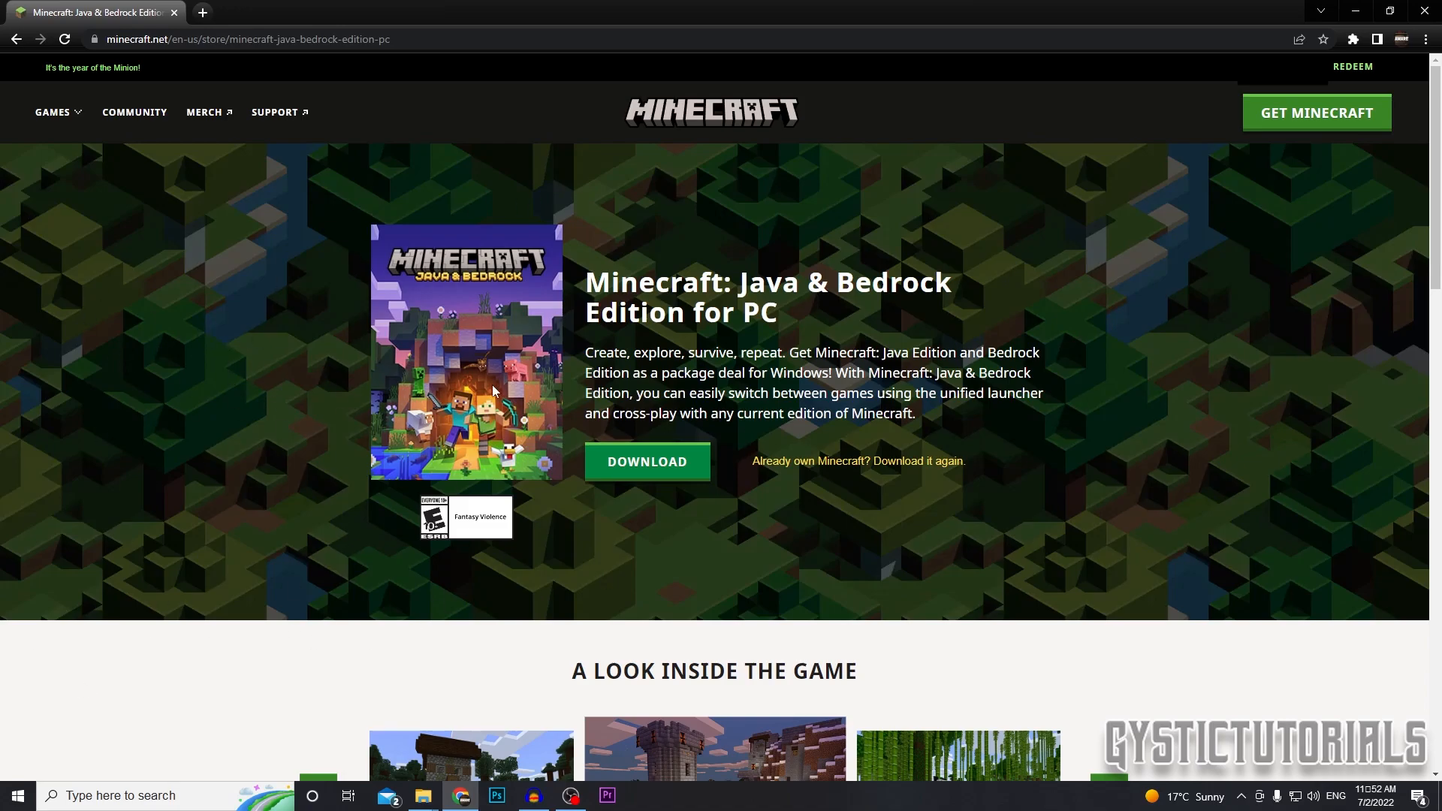
{"action": "mouse_move", "coordinate": [571, 396]}
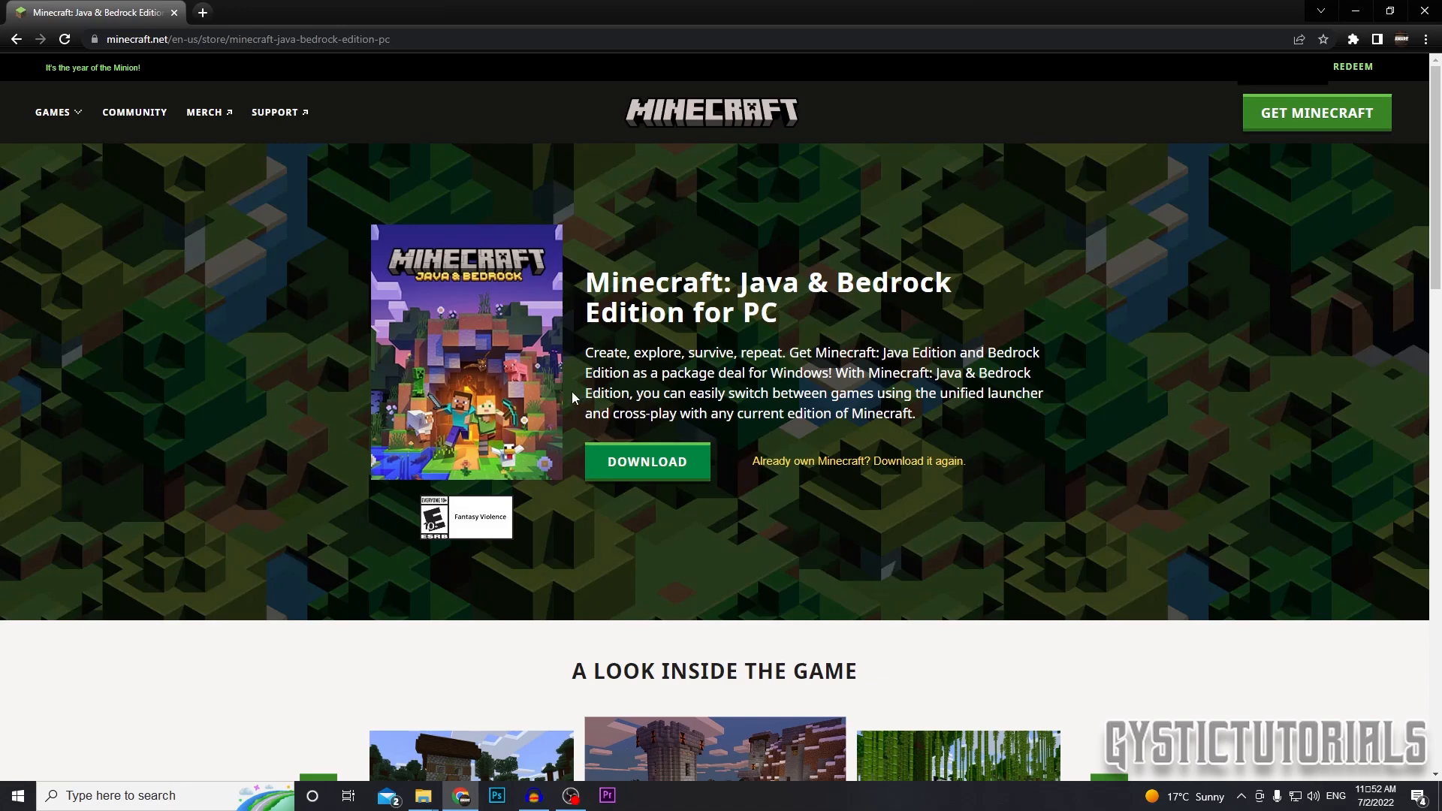
Download the Launcher for Windows 10/11 as MinecraftInstaller.exe
{"action": "left_click", "coordinate": [646, 461]}
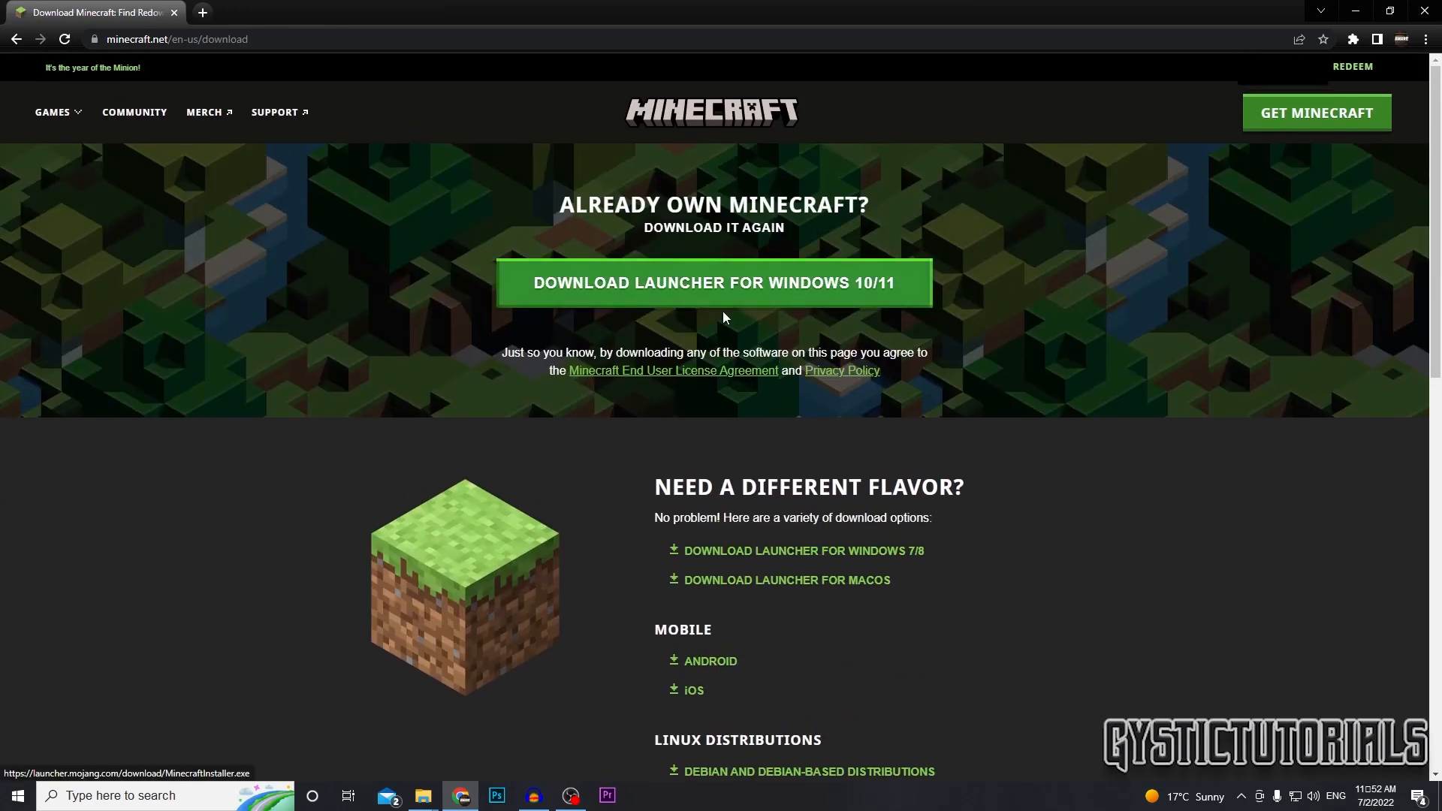
{"action": "left_click", "coordinate": [713, 283]}
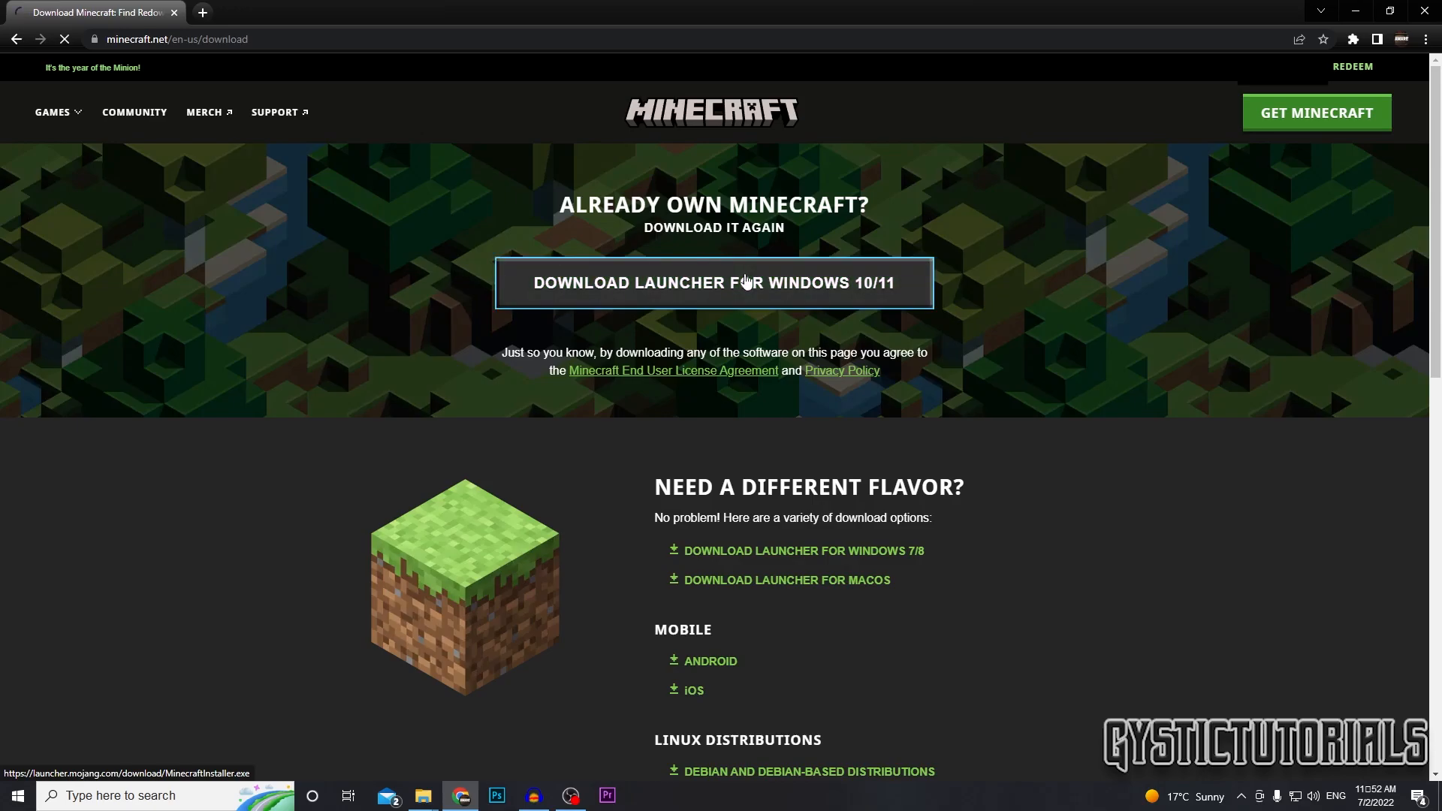
{"action": "left_click", "coordinate": [712, 283]}
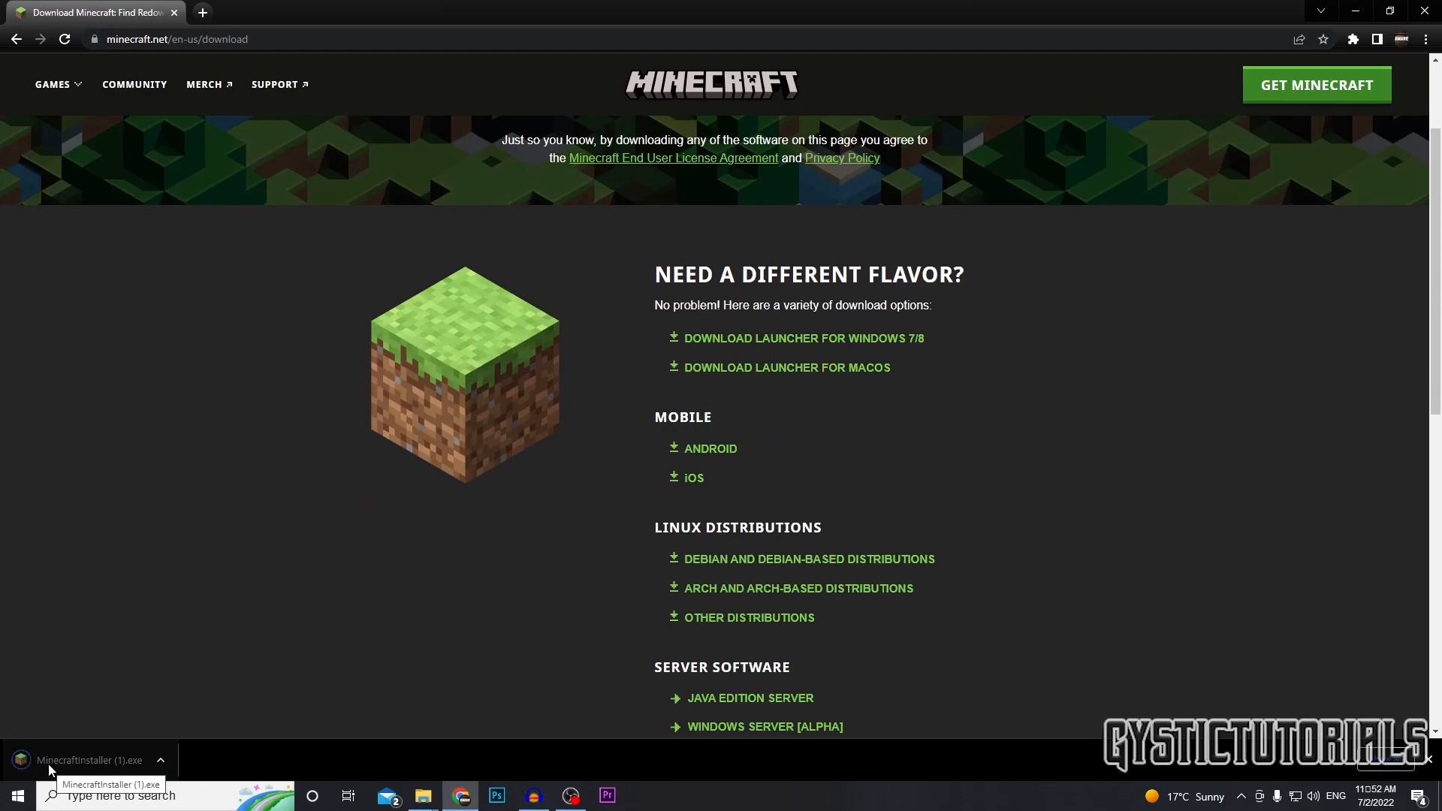
Run MinecraftInstaller.exe, accept the license terms, install, and choose Let's Go
{"action": "left_click", "coordinate": [88, 761]}
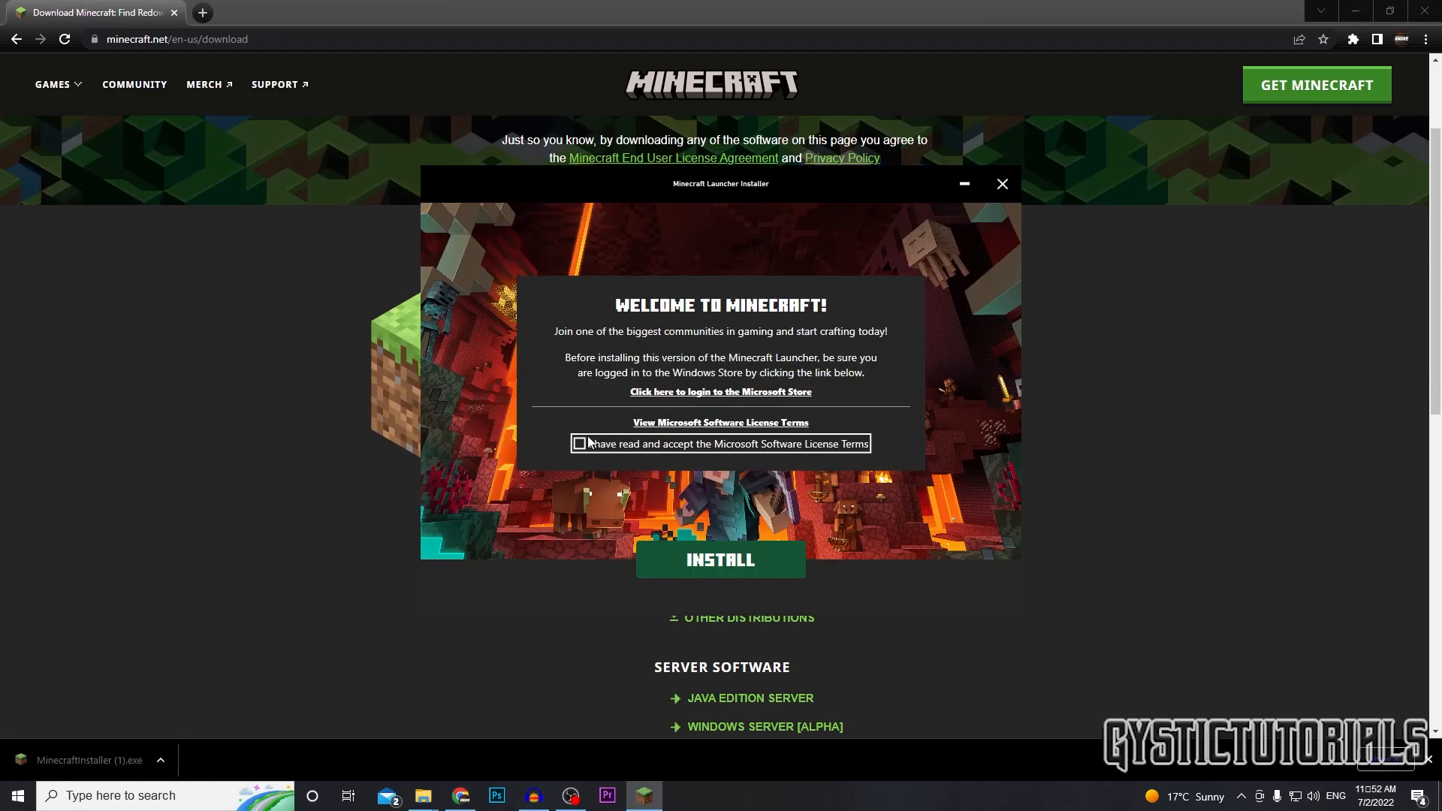
{"action": "left_click", "coordinate": [580, 445]}
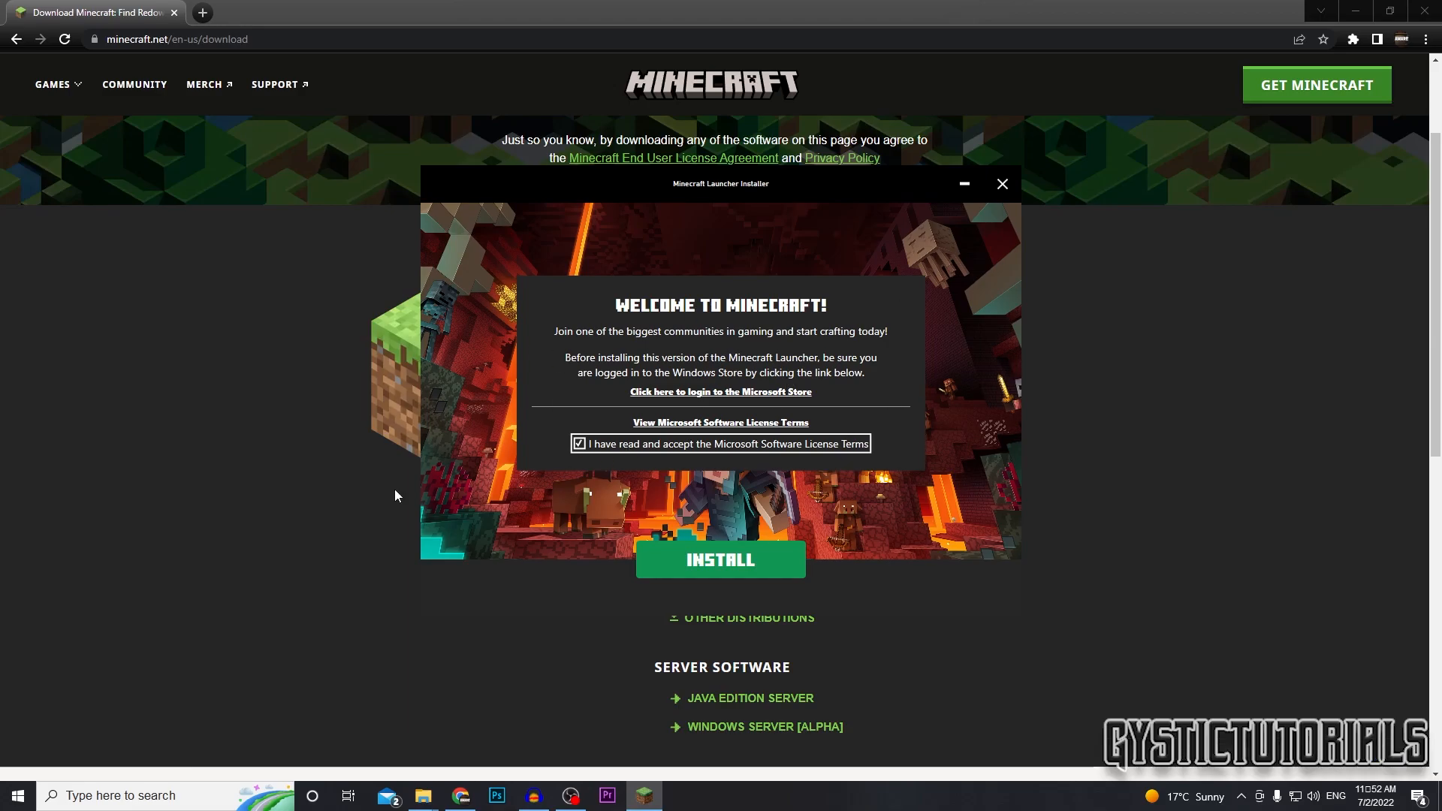
{"action": "mouse_move", "coordinate": [752, 566]}
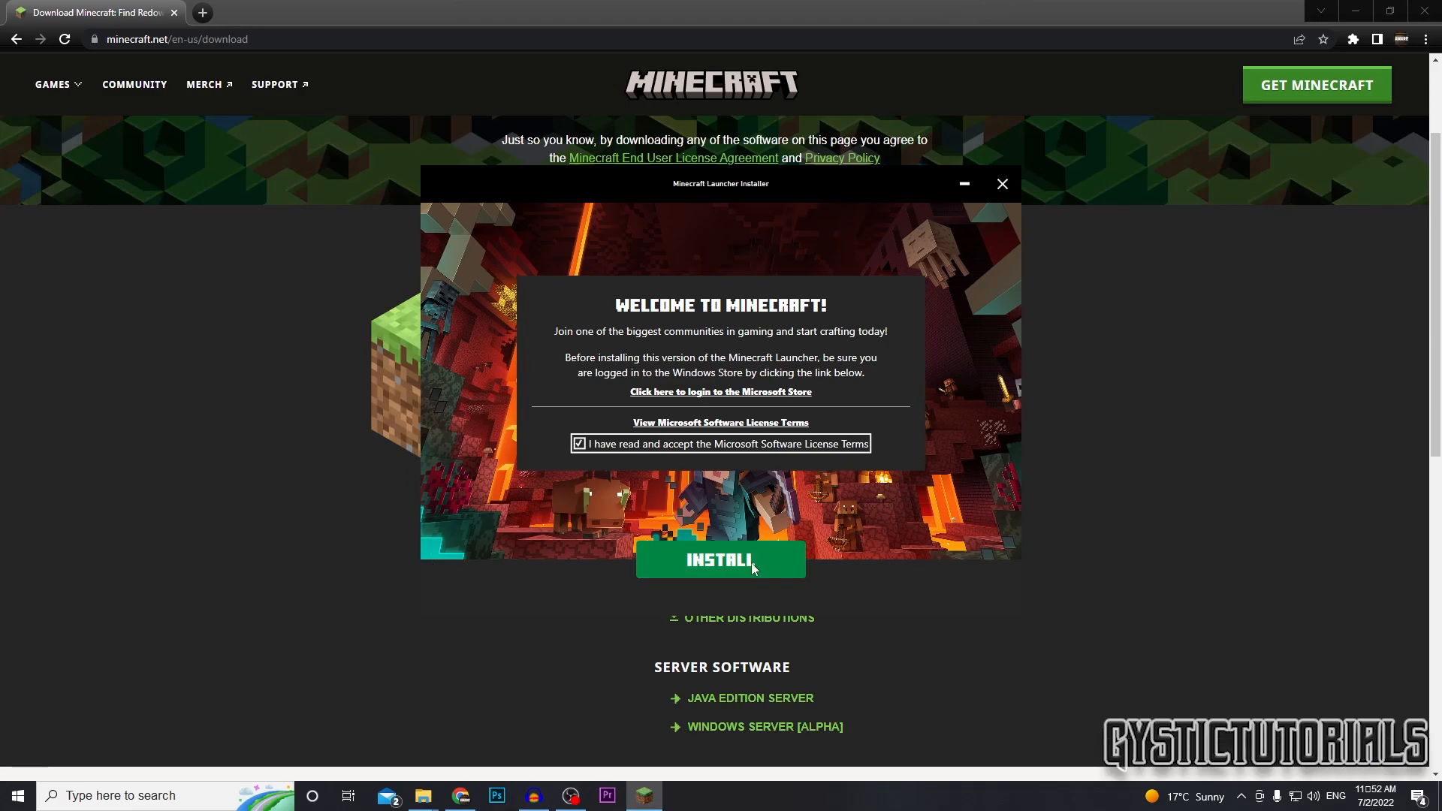
{"action": "left_click", "coordinate": [719, 561]}
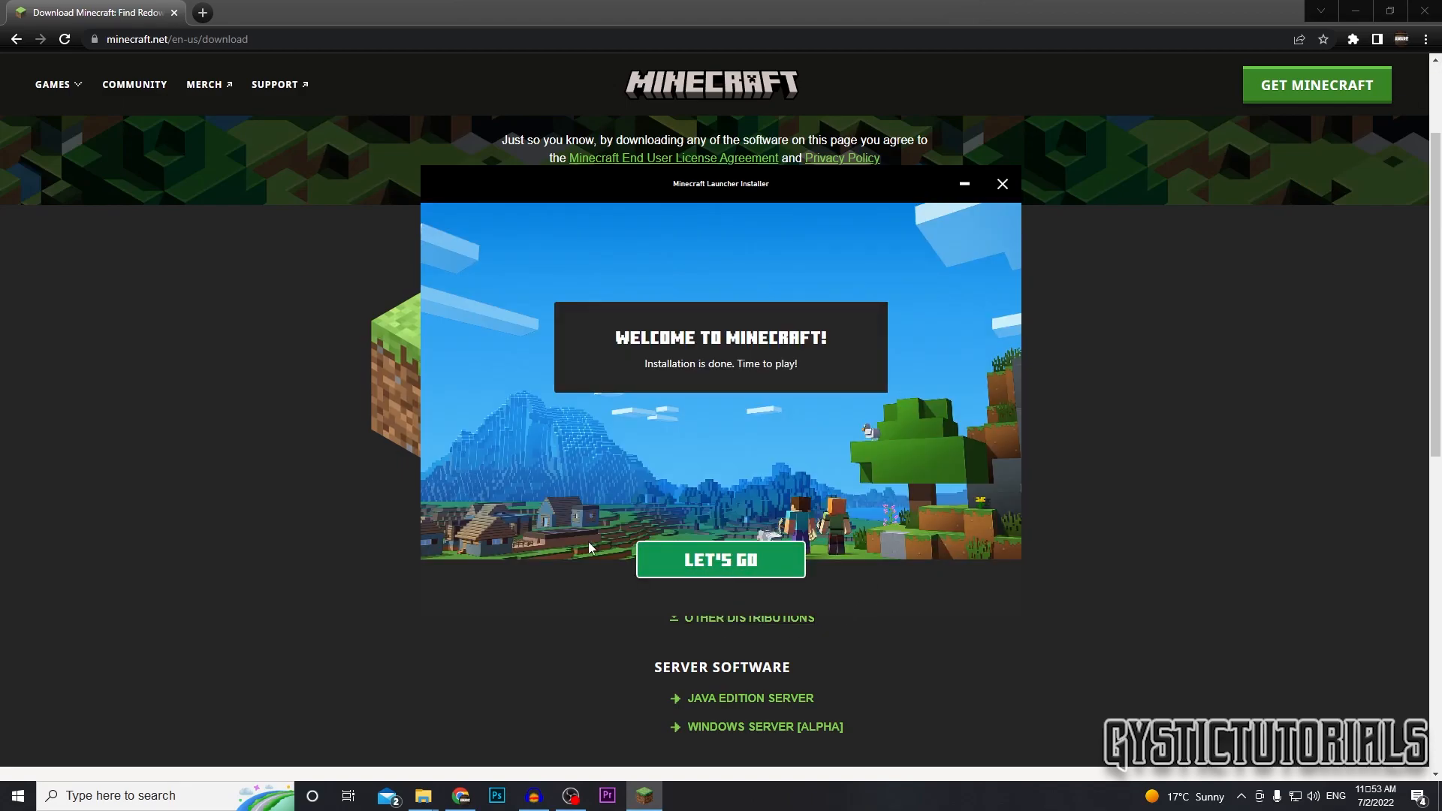
{"action": "left_click", "coordinate": [1001, 183]}
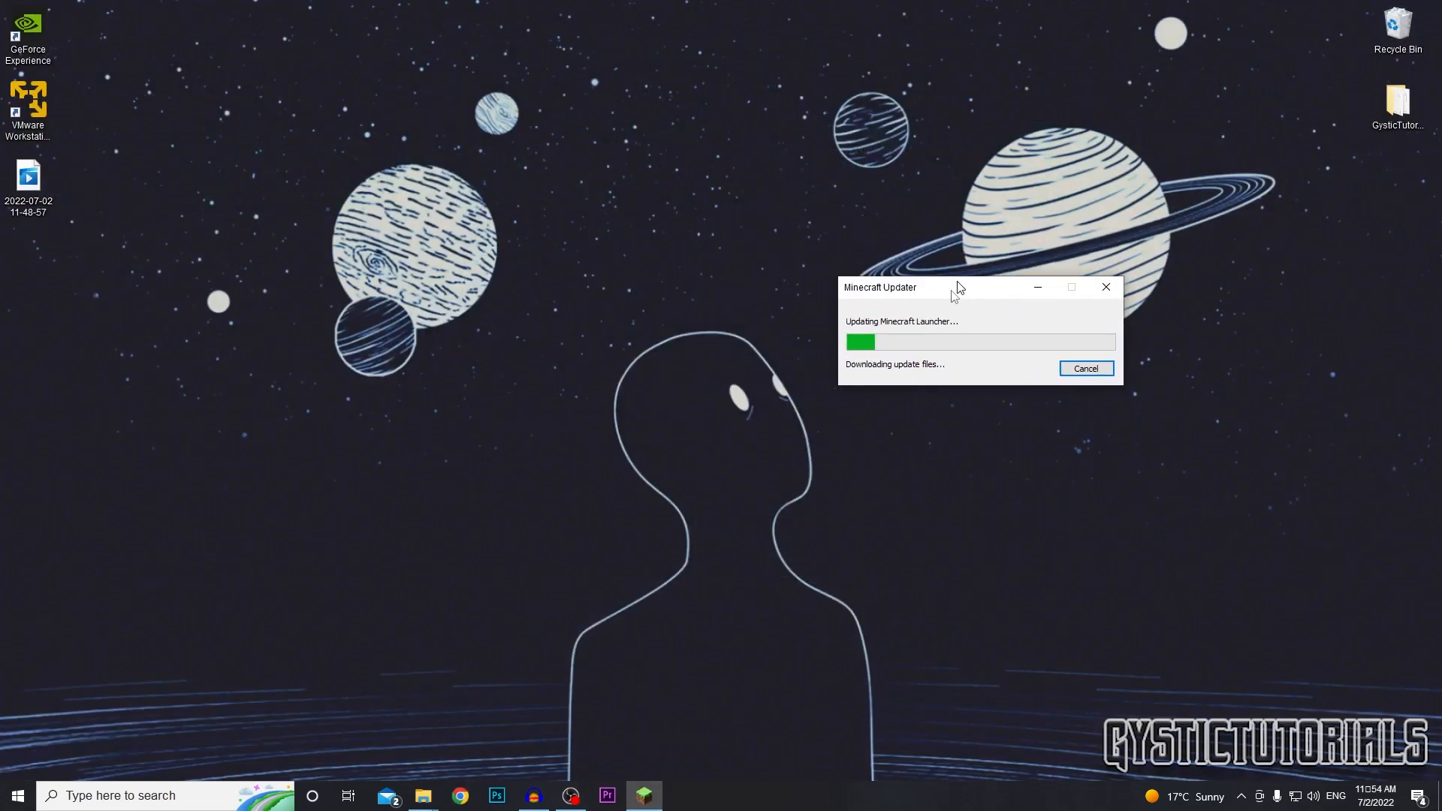
After the updater finishes, choose Microsoft Login on the launcher's sign-in screen
{"action": "left_click_drag", "start_coordinate": [958, 287], "coordinate": [583, 260]}
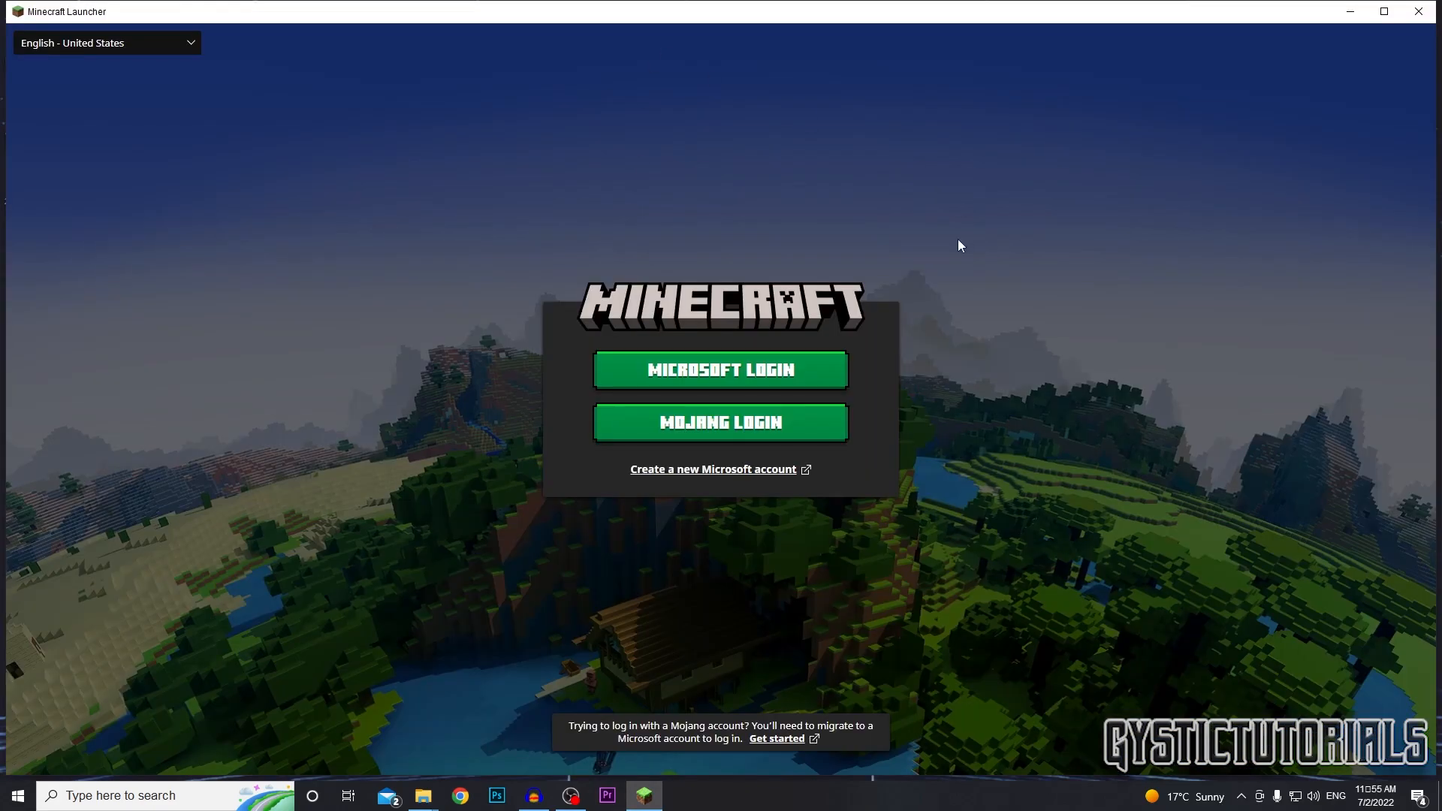
{"action": "left_click", "coordinate": [720, 370]}
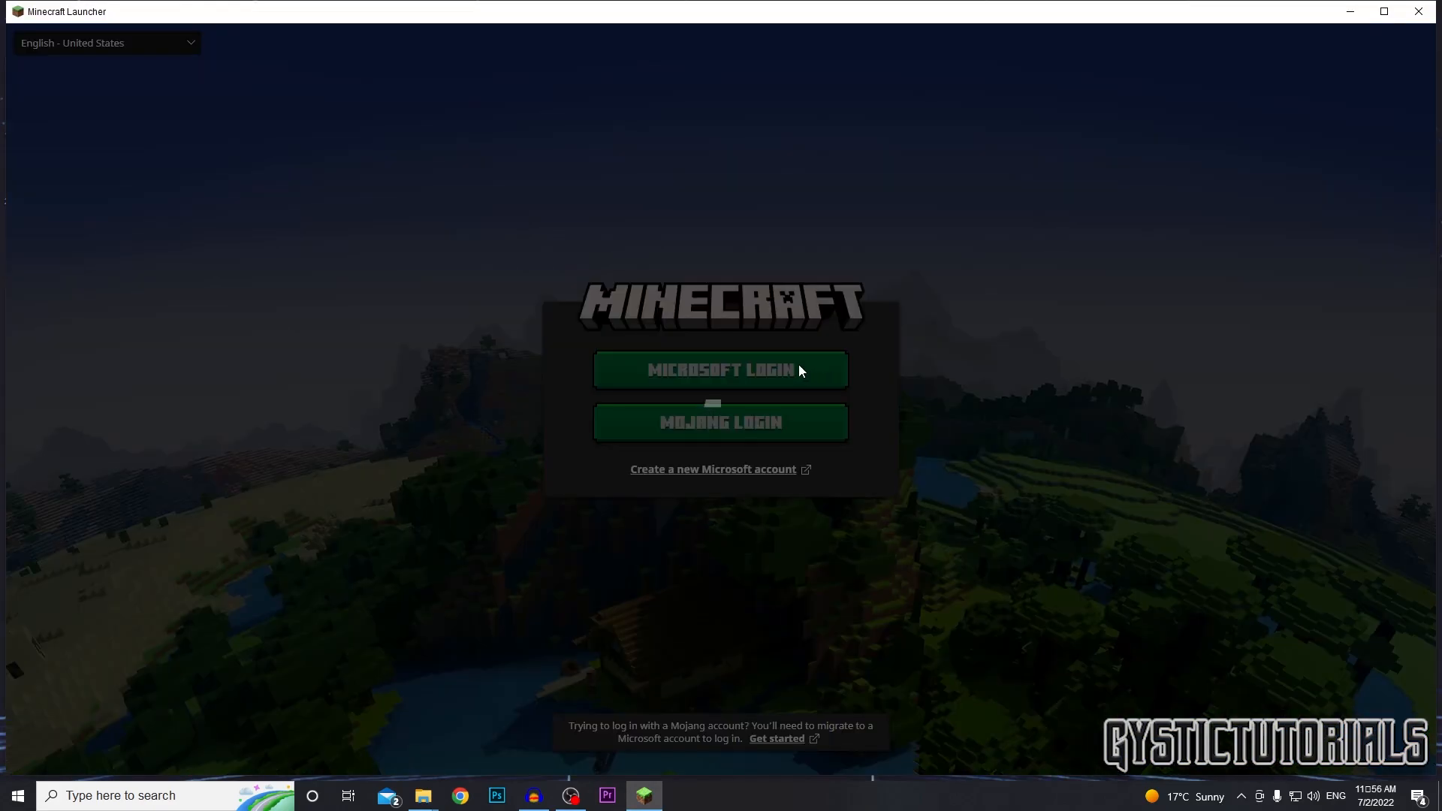
{"action": "left_click", "coordinate": [720, 369]}
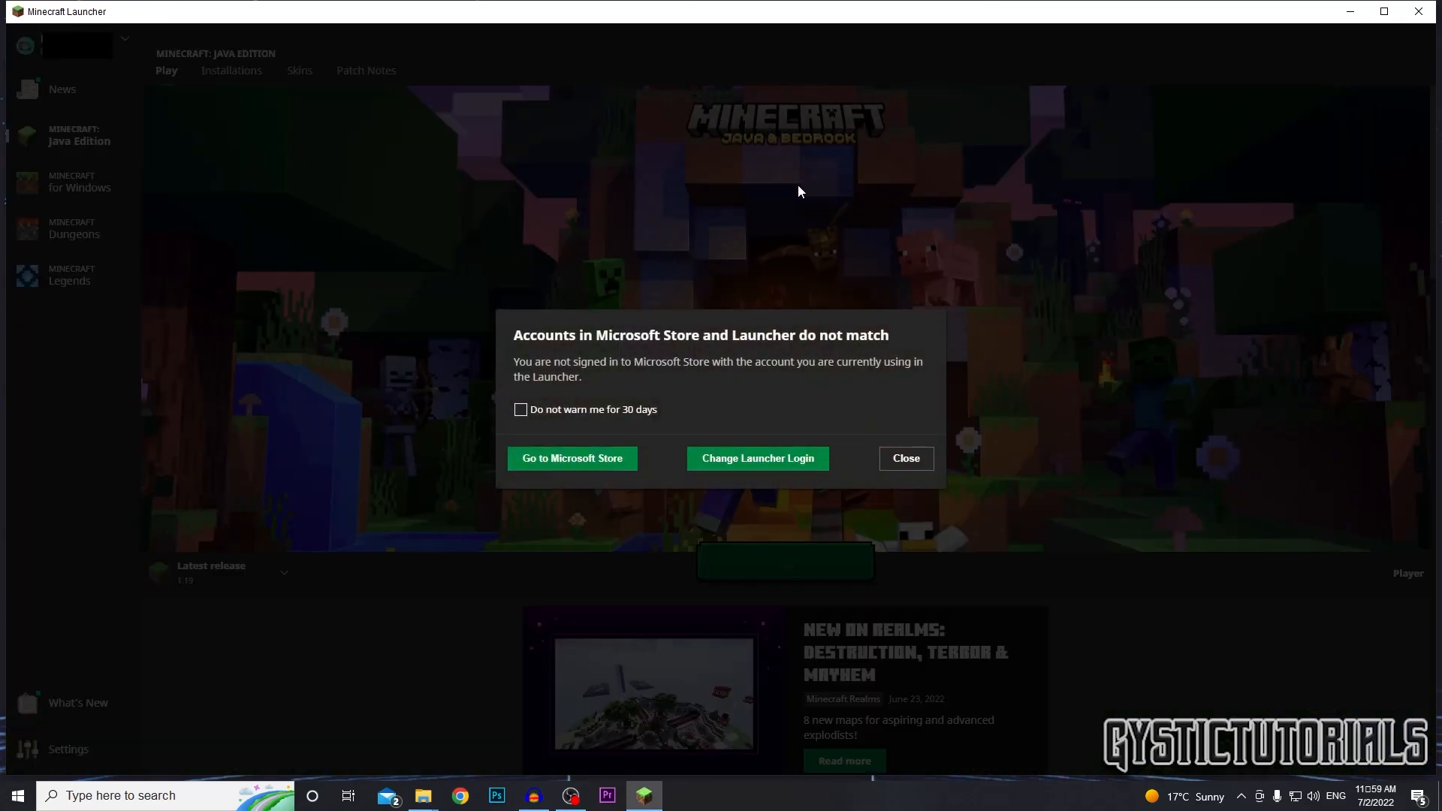
{"action": "mouse_move", "coordinate": [631, 428]}
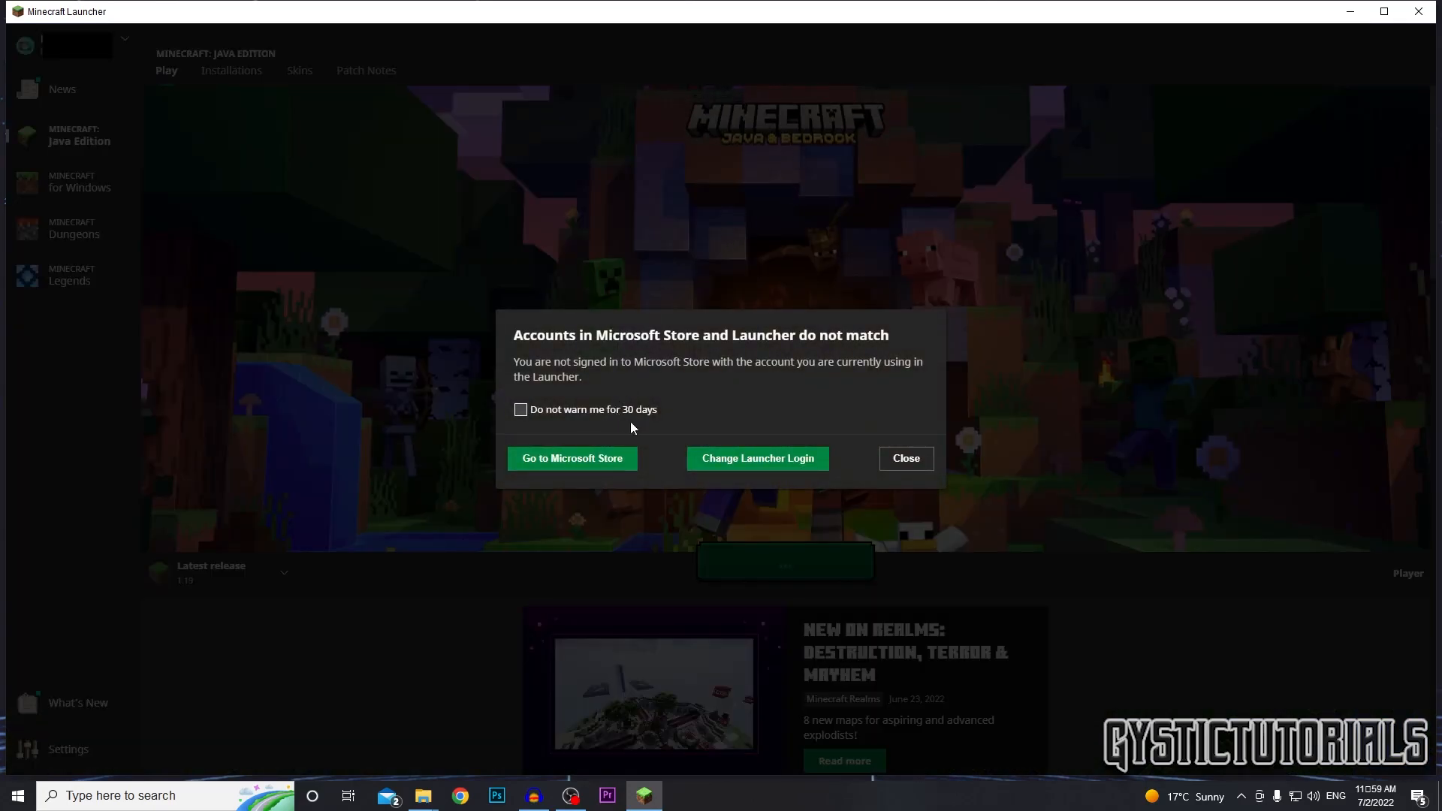
Close the mismatch warning, view Minecraft for Windows and Java Edition pages, then close the launcher
{"action": "left_click", "coordinate": [905, 458]}
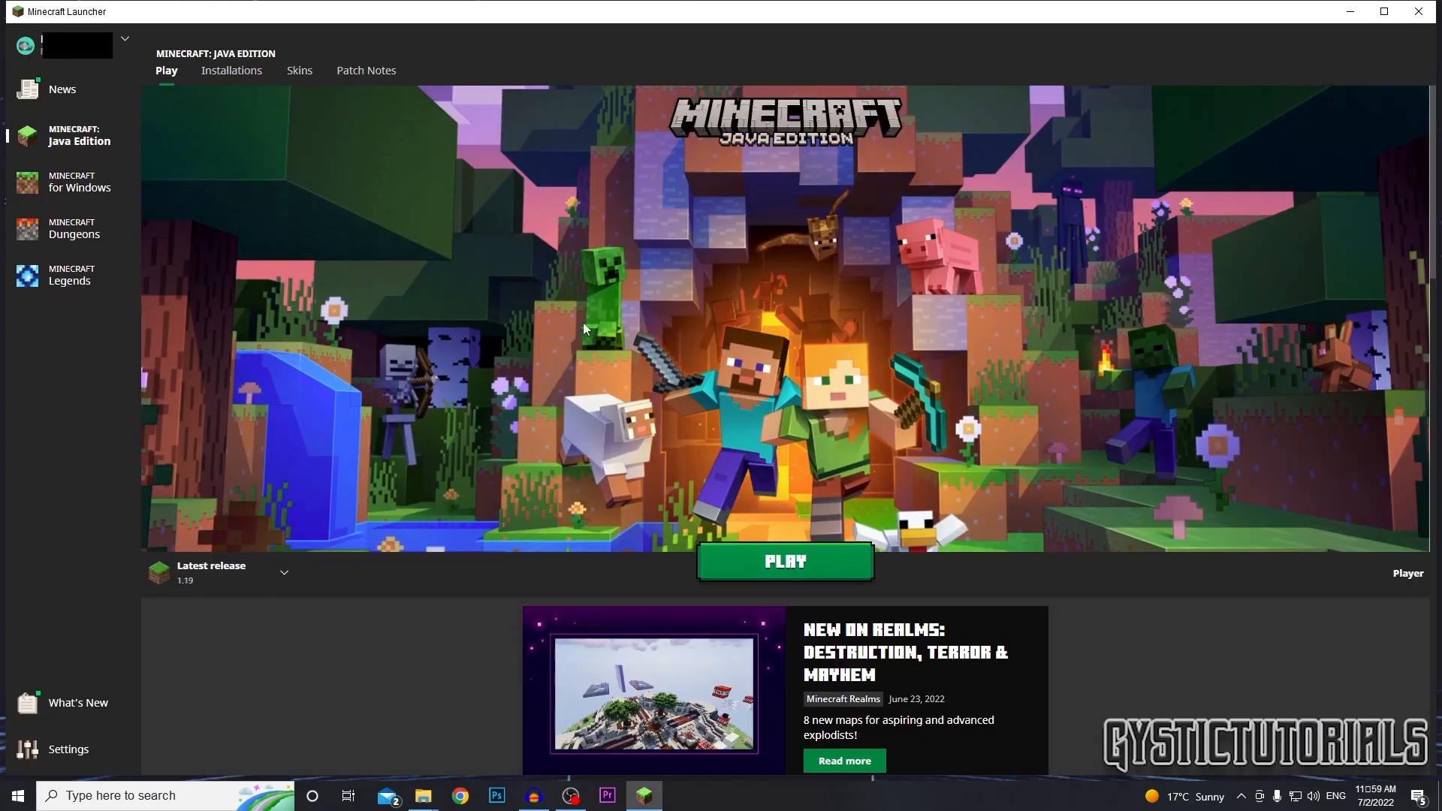
{"action": "mouse_move", "coordinate": [651, 571]}
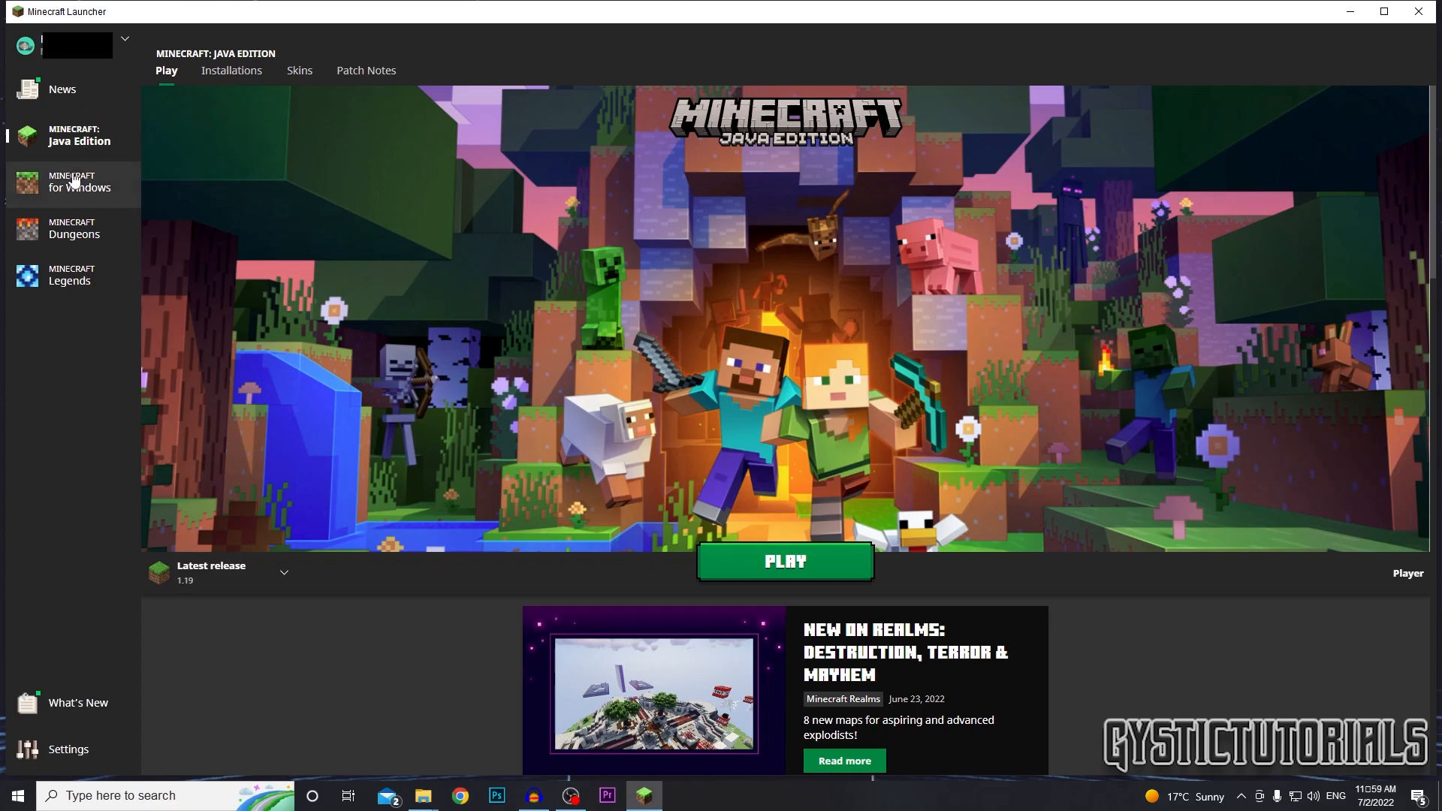
{"action": "left_click", "coordinate": [81, 182]}
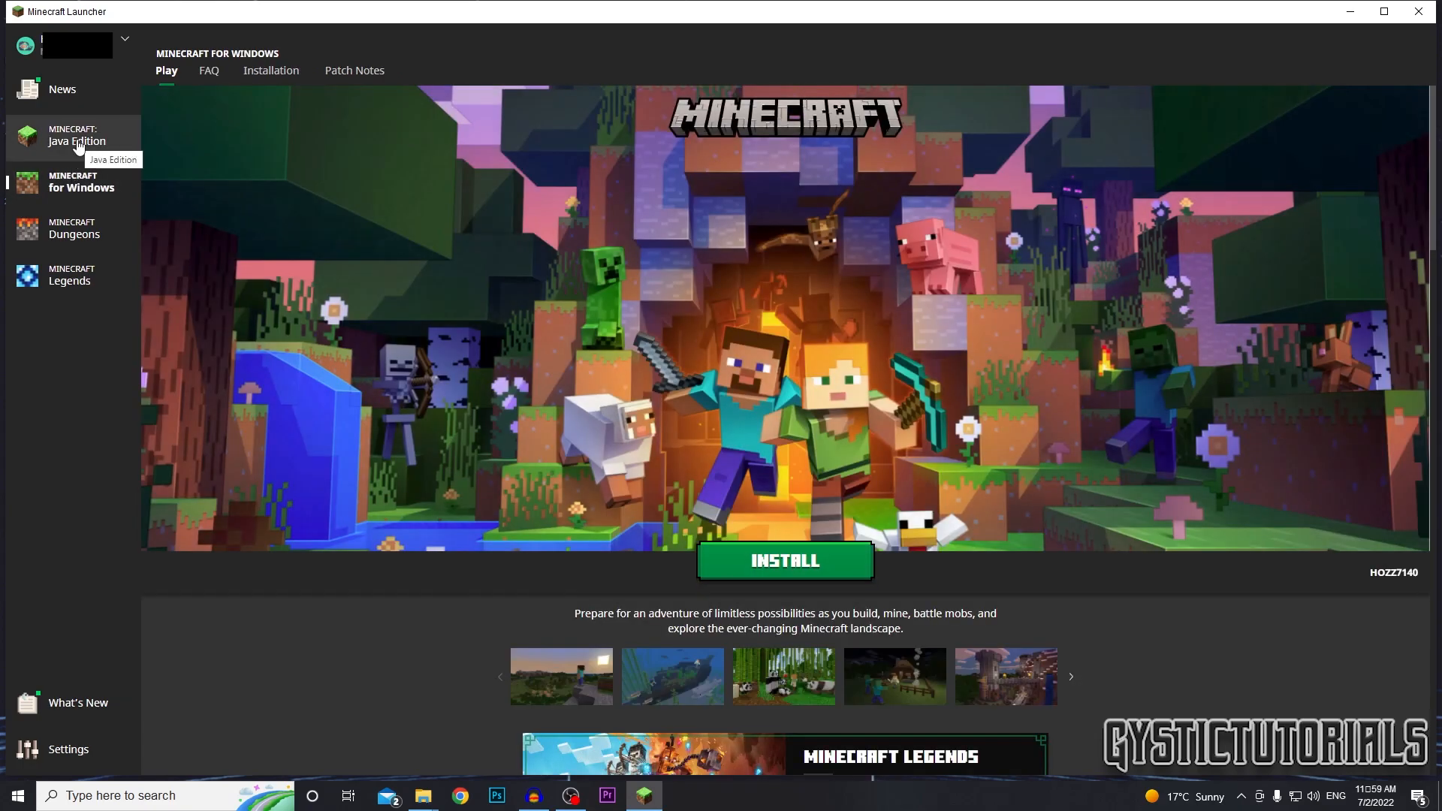
{"action": "left_click", "coordinate": [78, 134]}
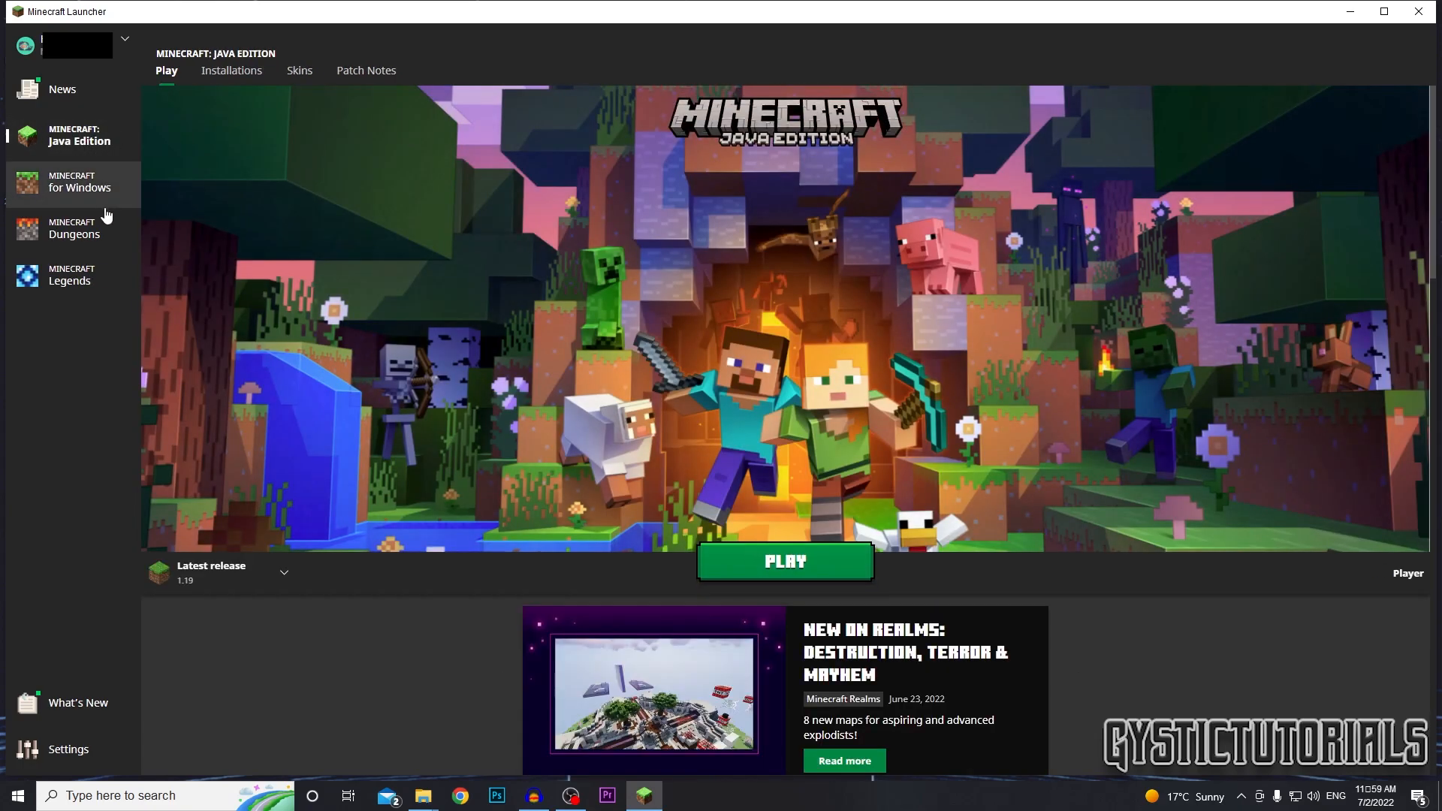
{"action": "mouse_move", "coordinate": [183, 177]}
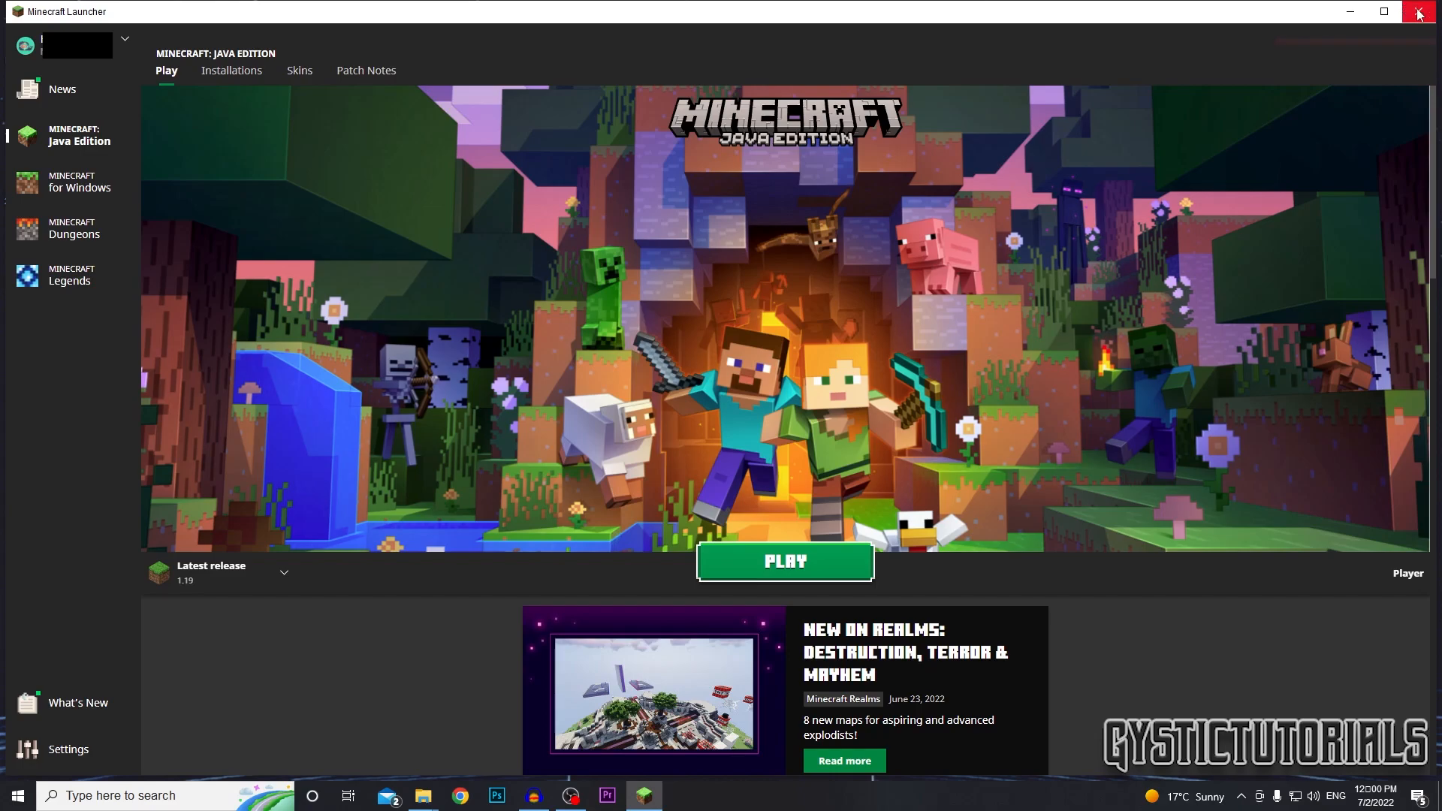
{"action": "left_click", "coordinate": [1420, 11]}
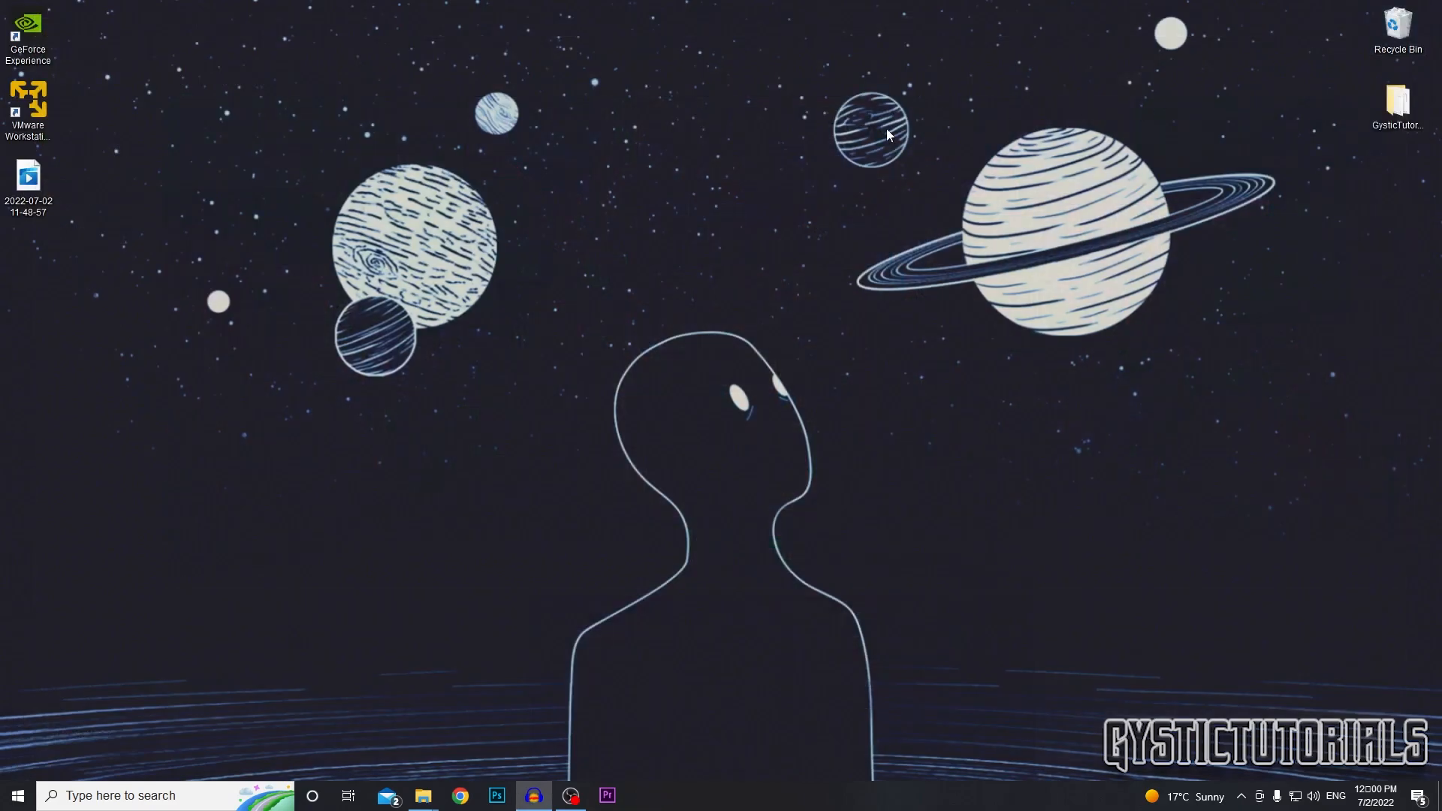
{"action": "mouse_move", "coordinate": [828, 317]}
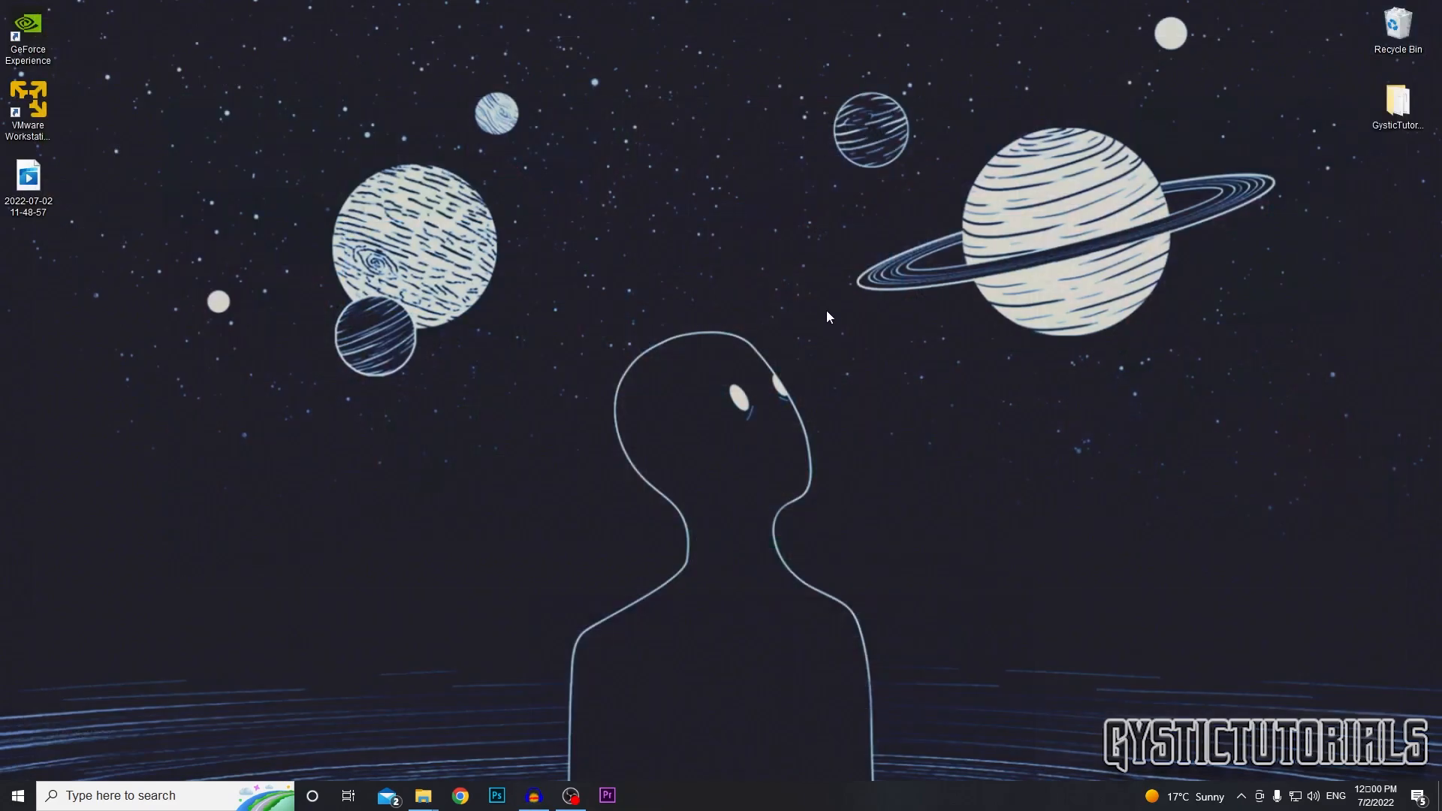